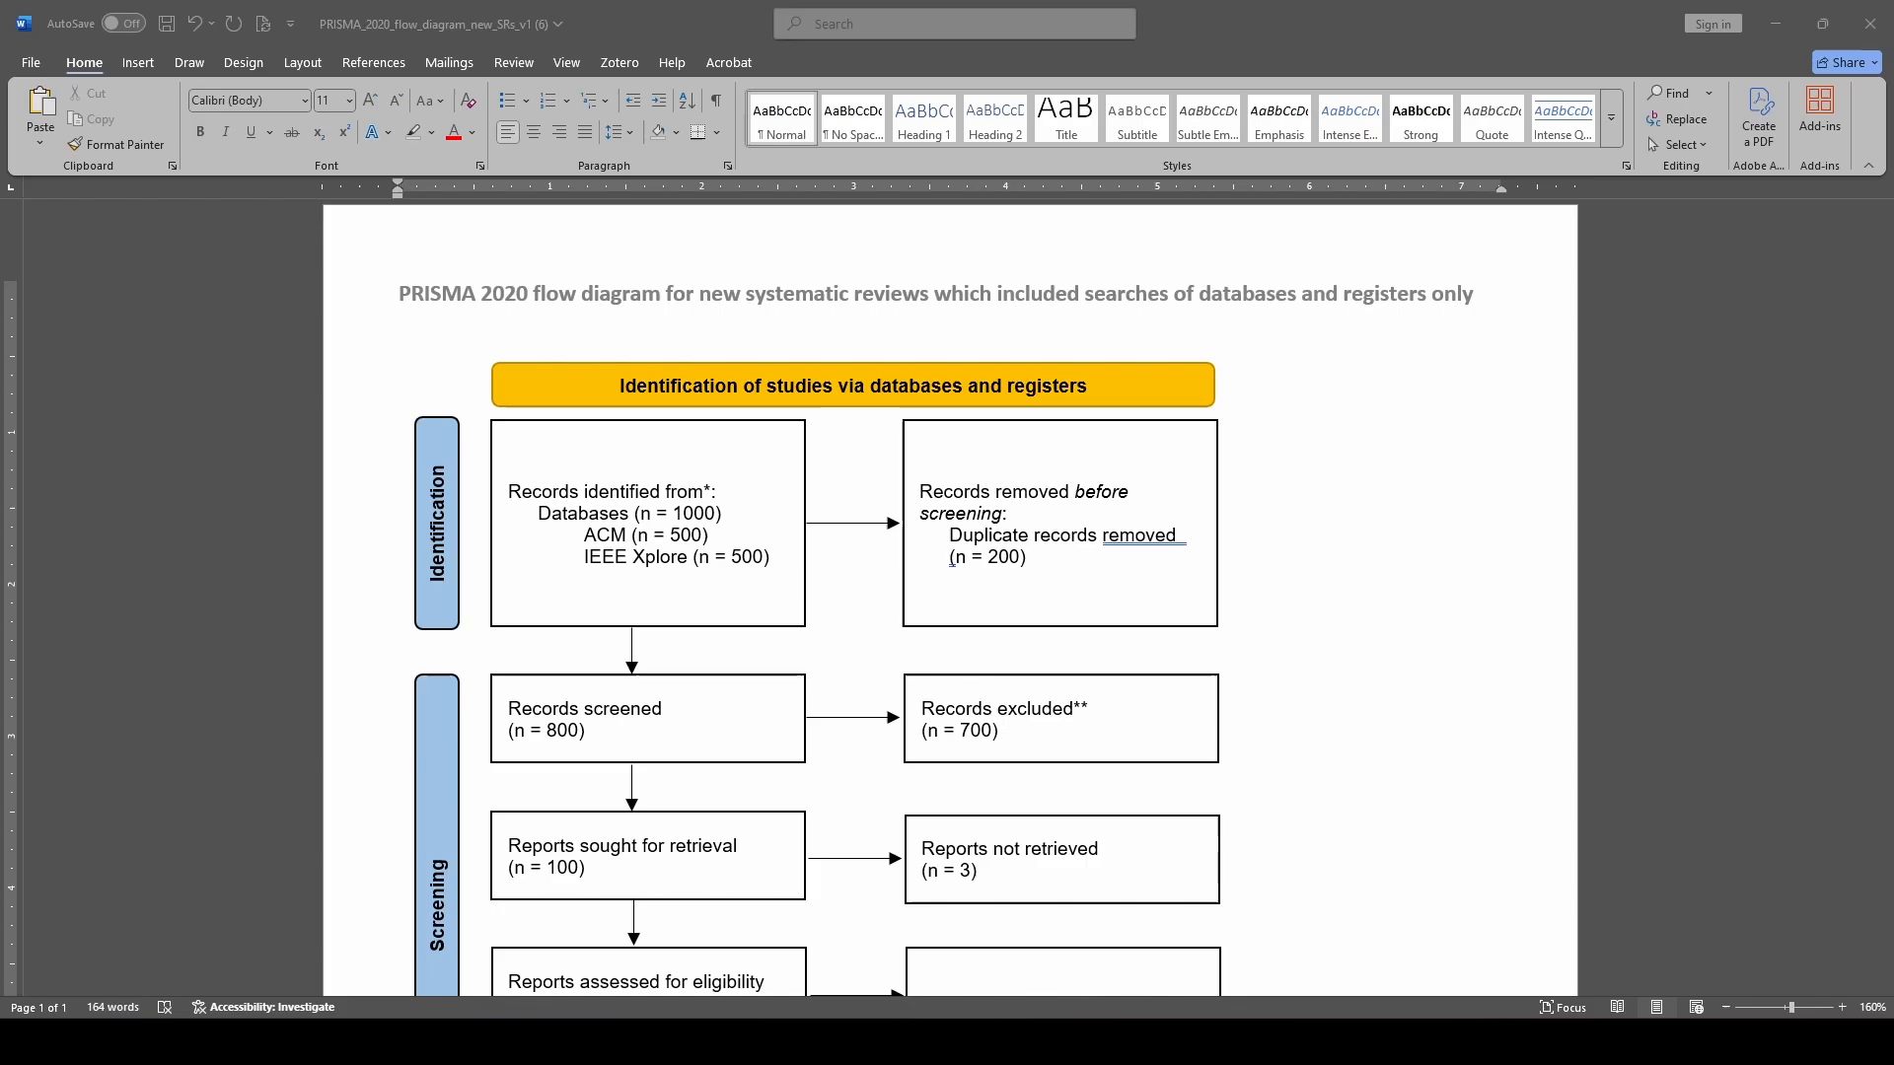
scroll("down", 3)
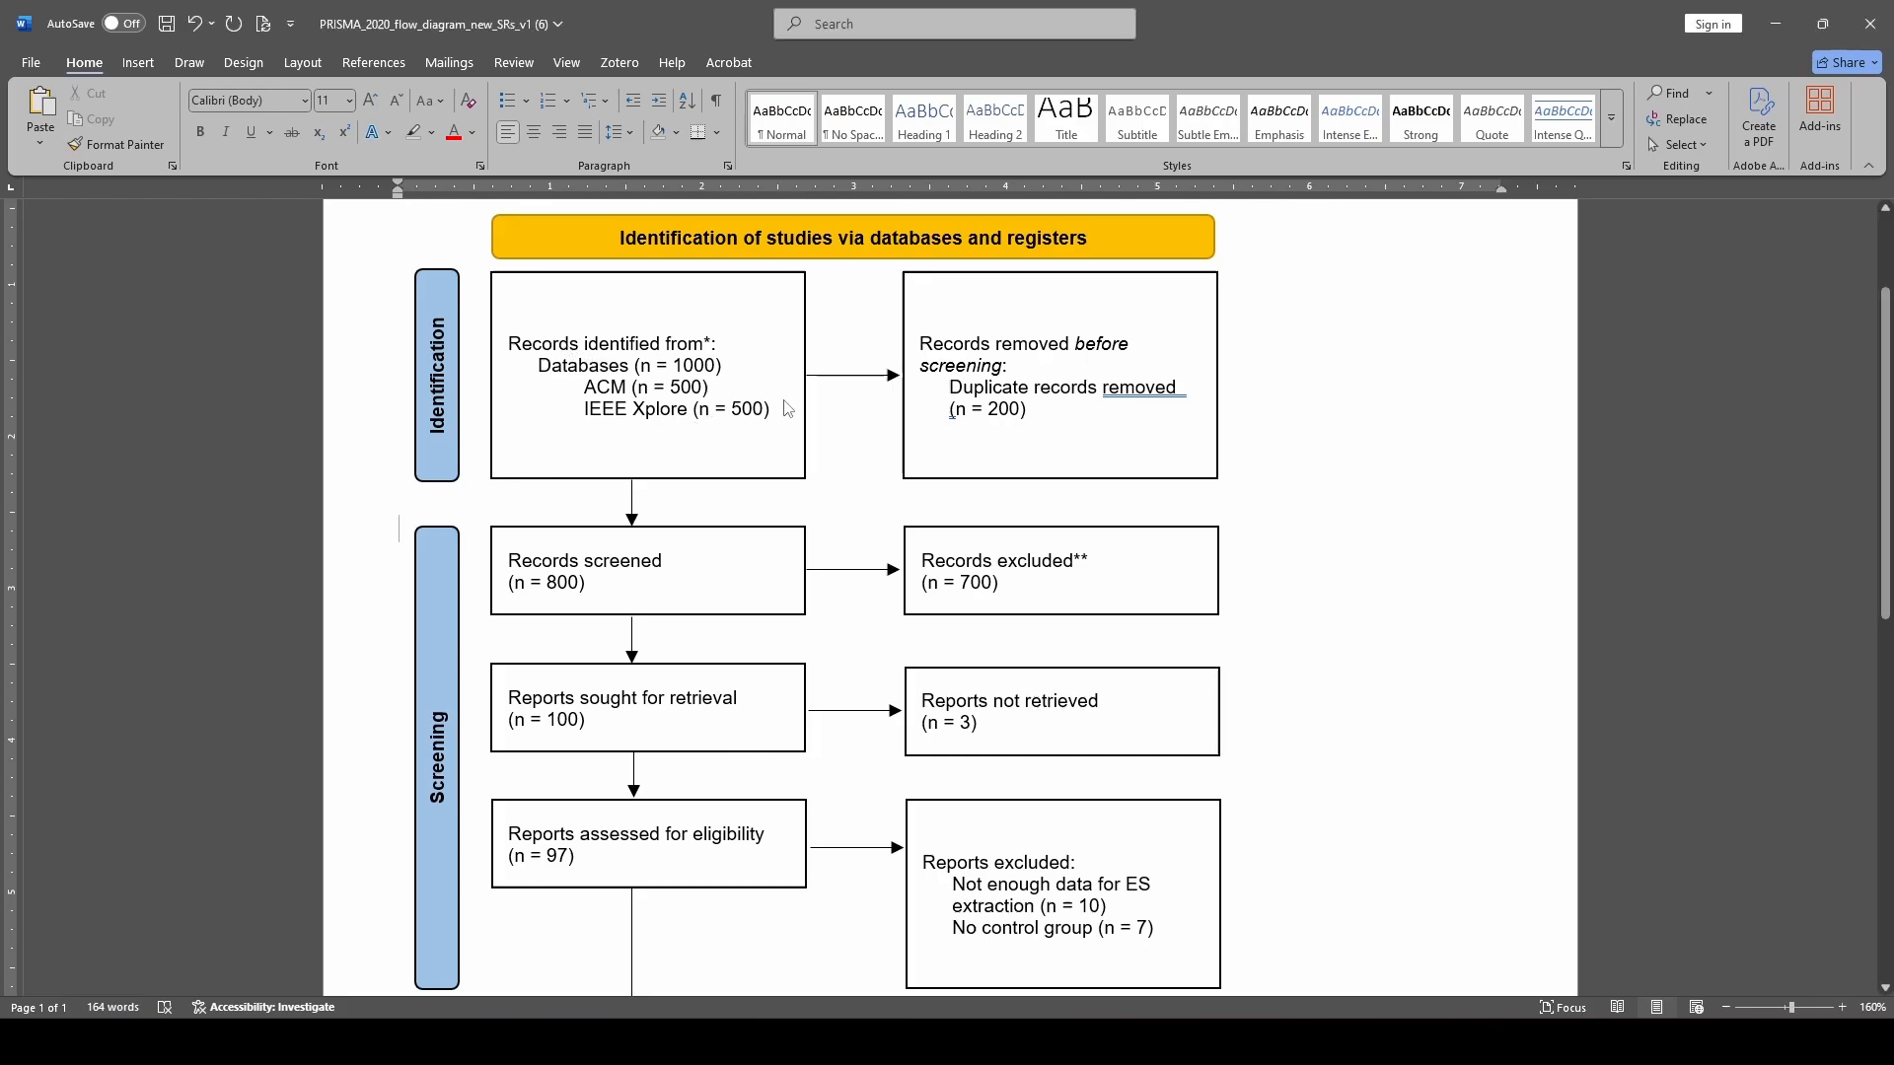
left_click(646, 375)
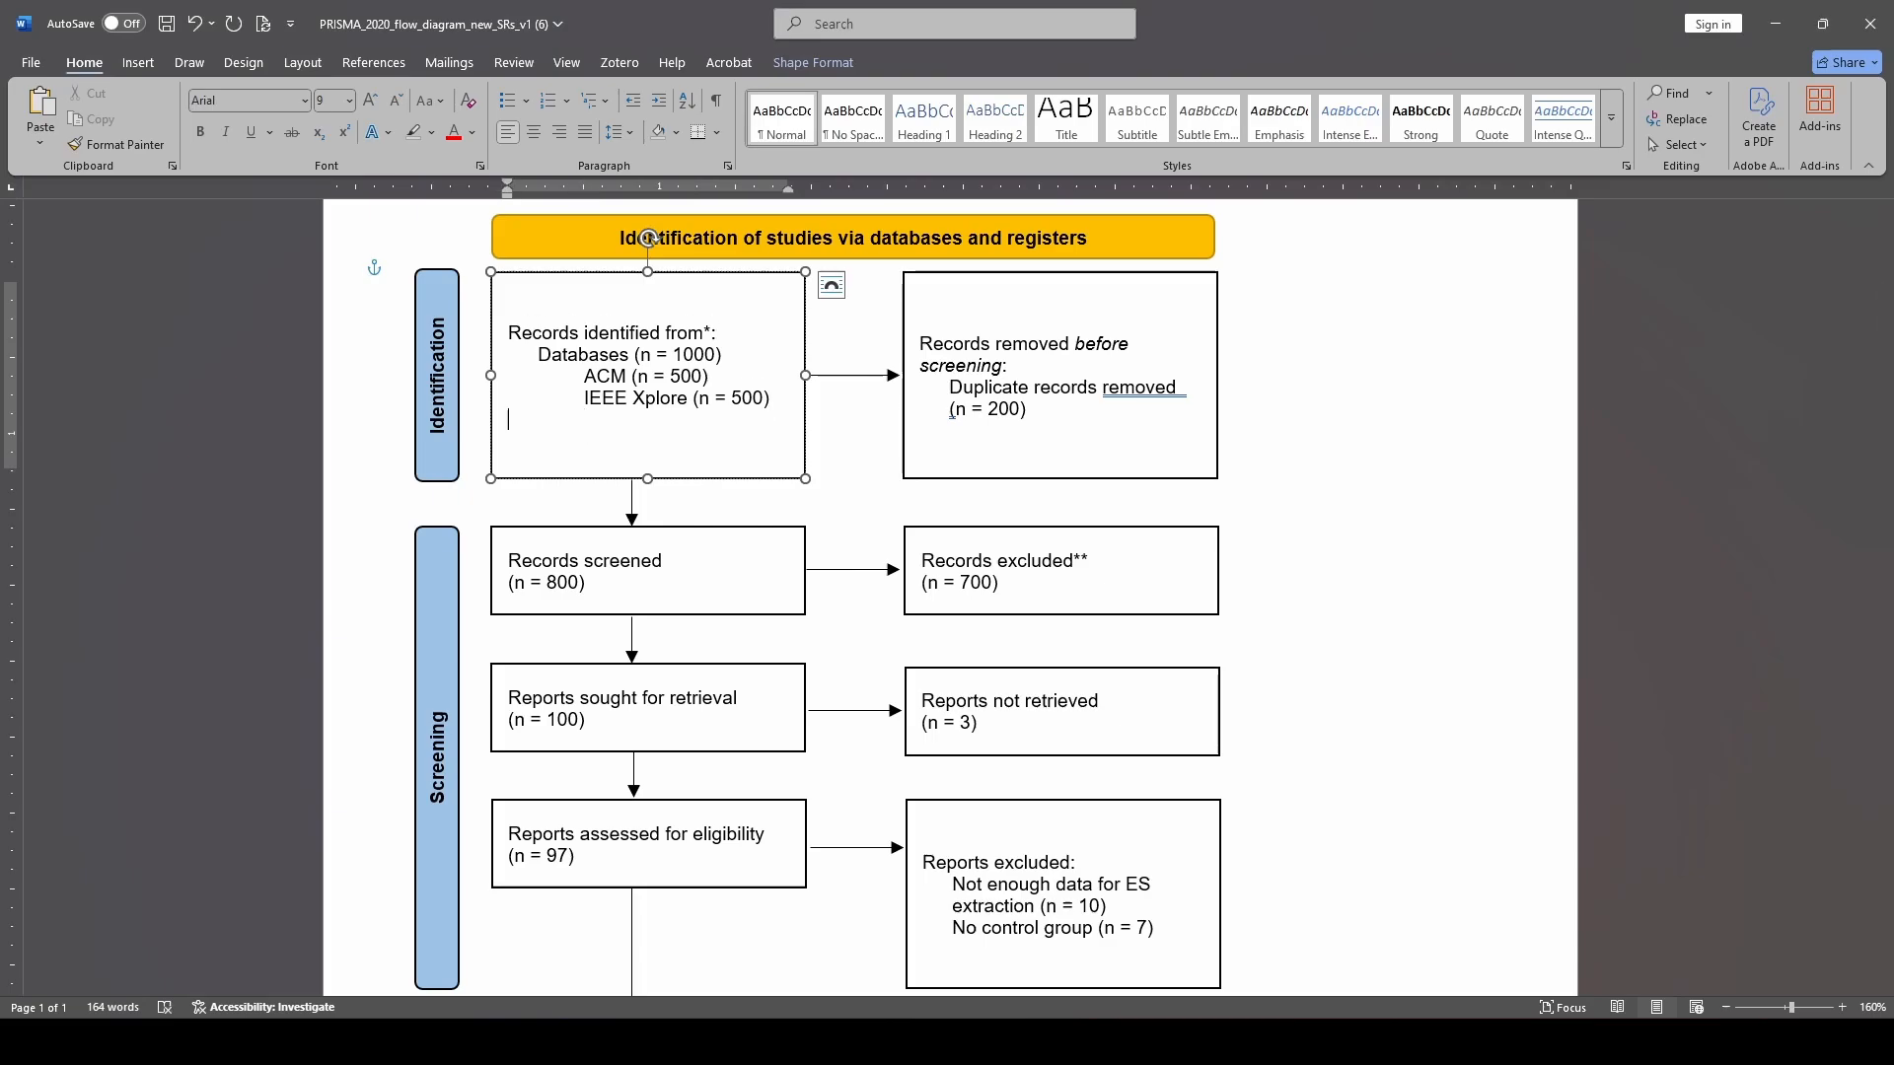
type("From")
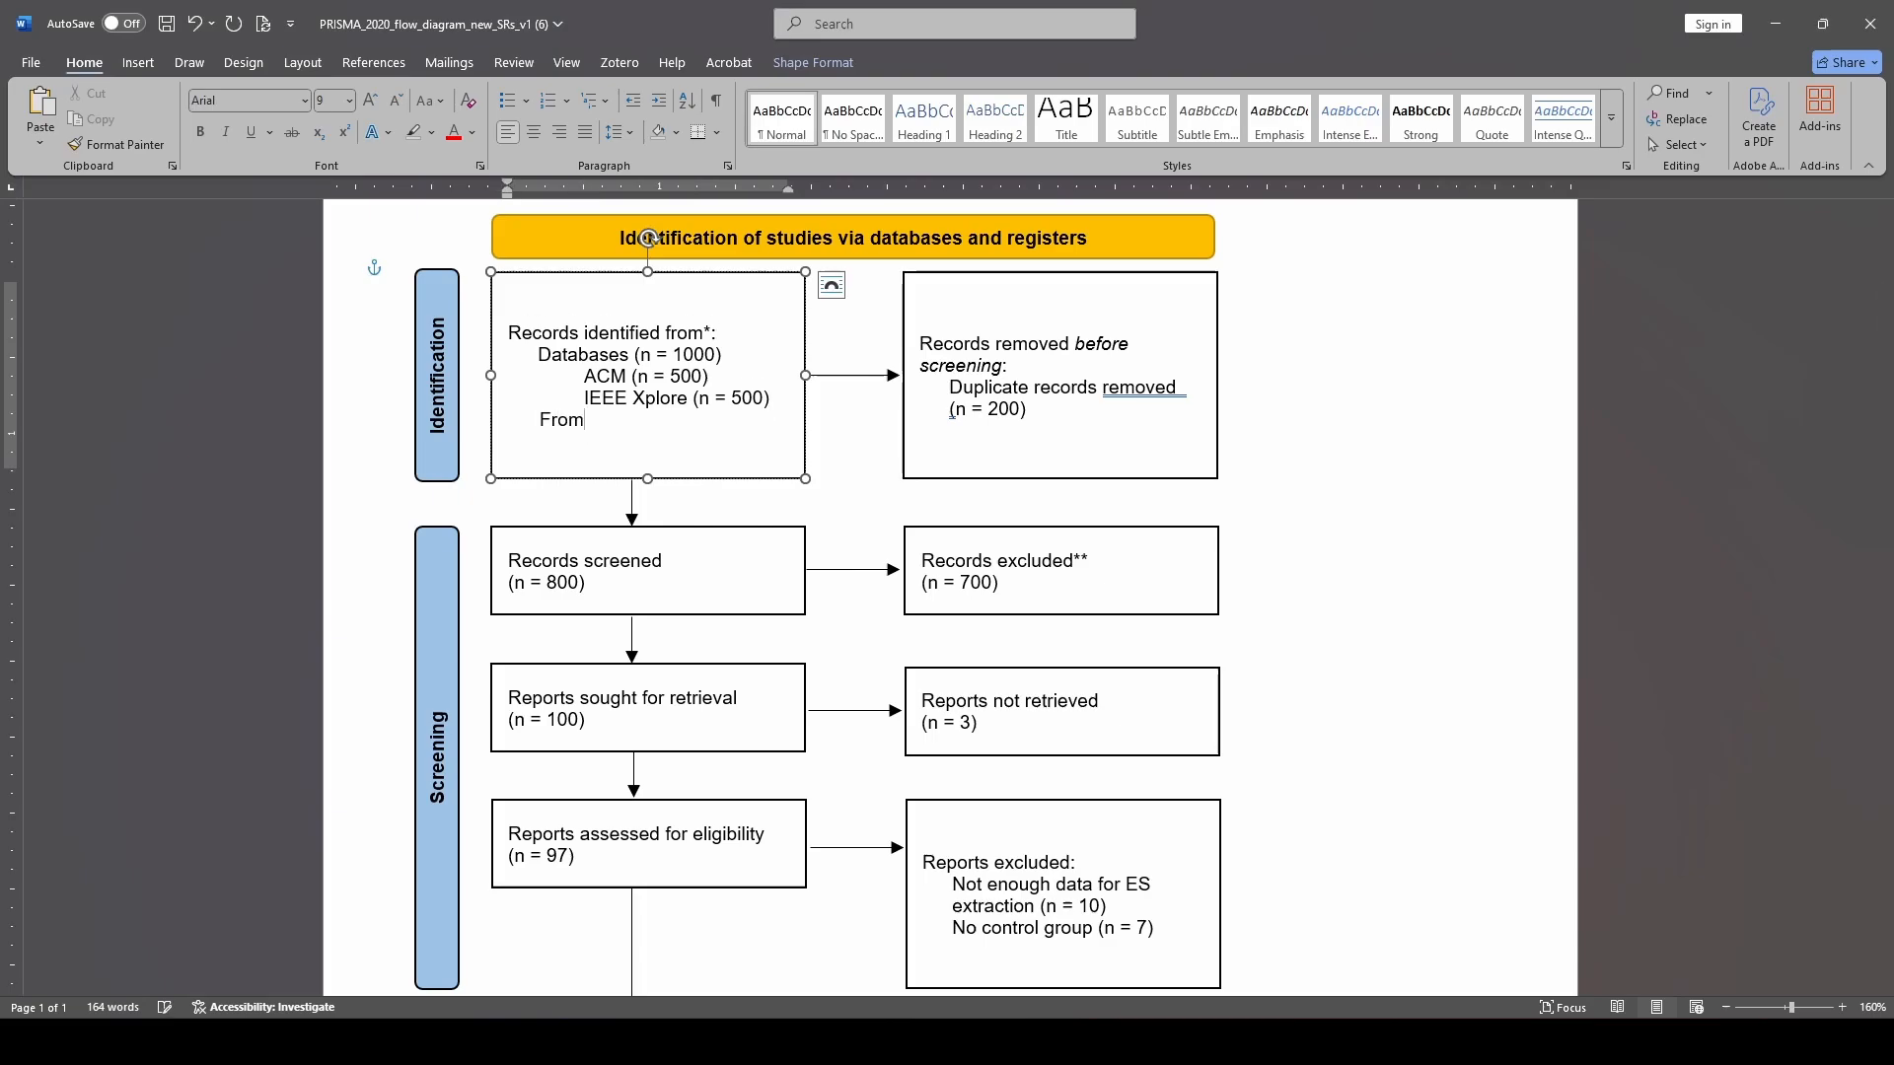
type("reference listst")
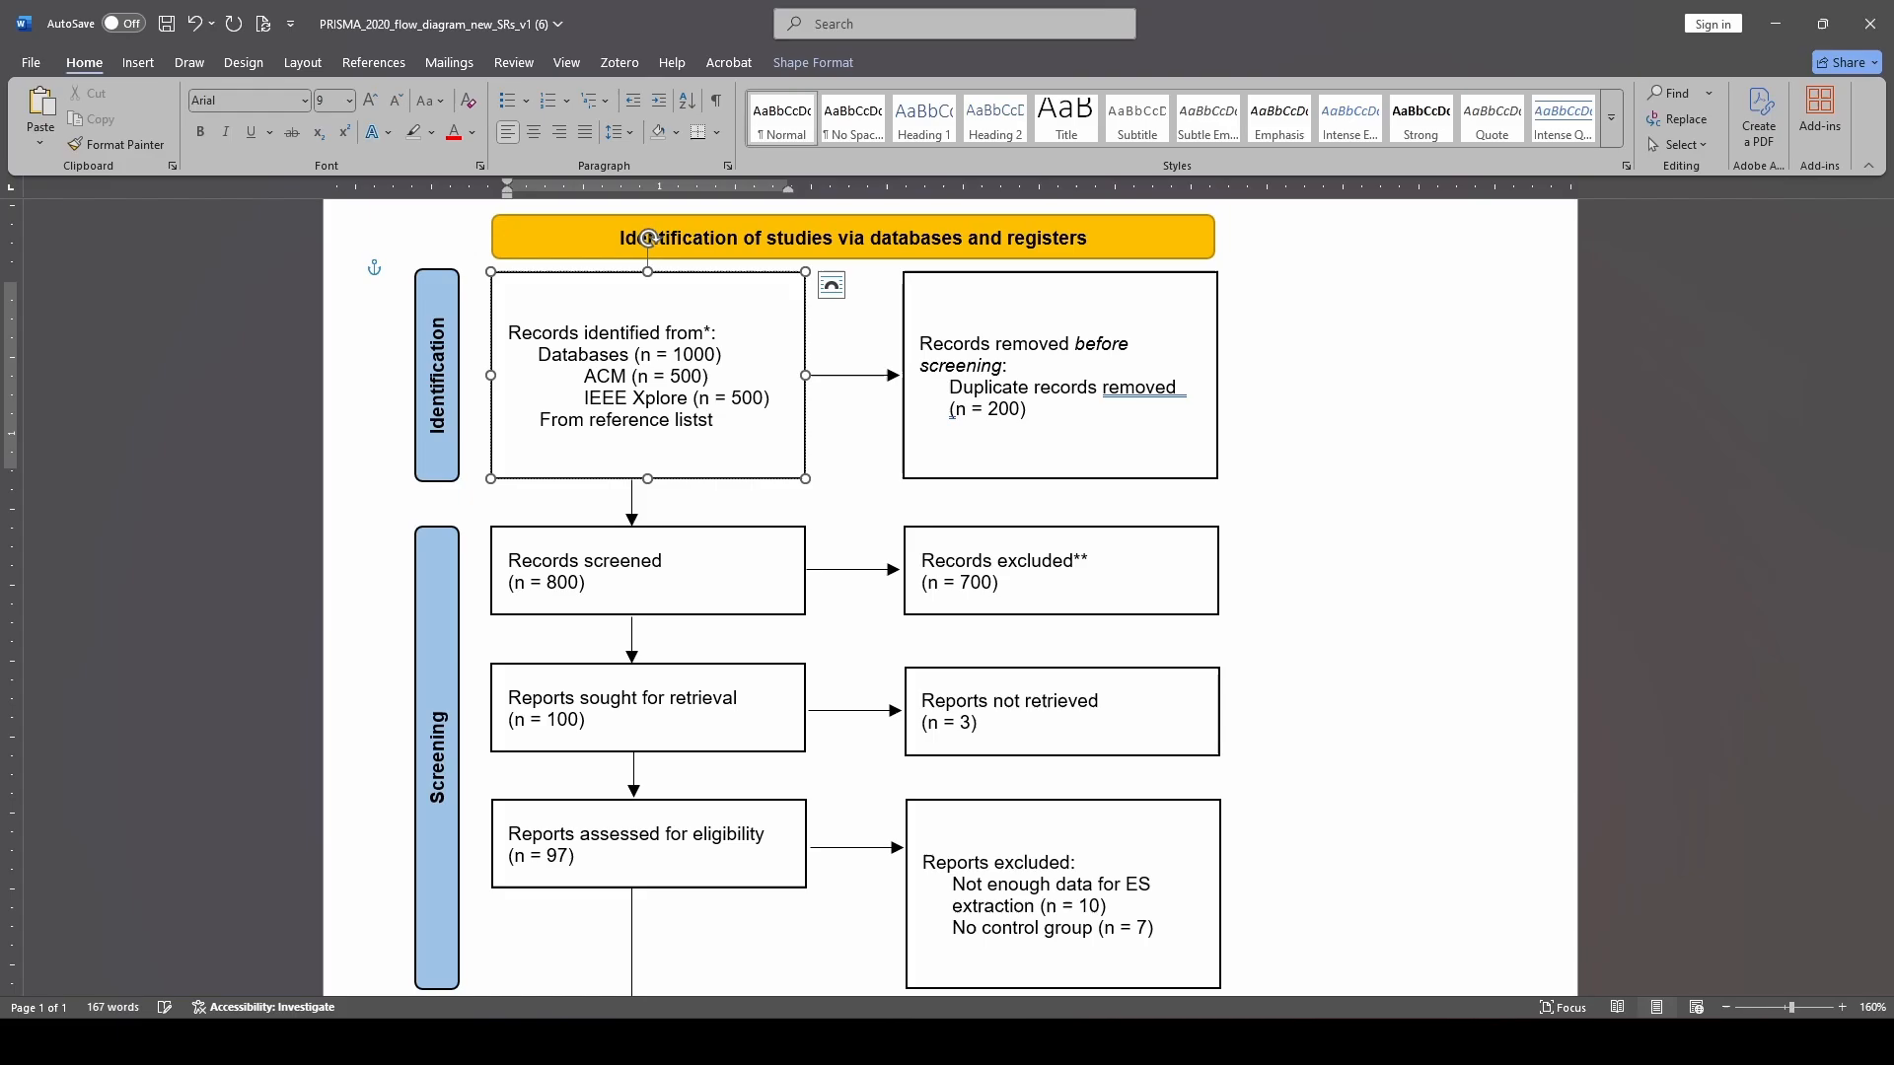
type("(")
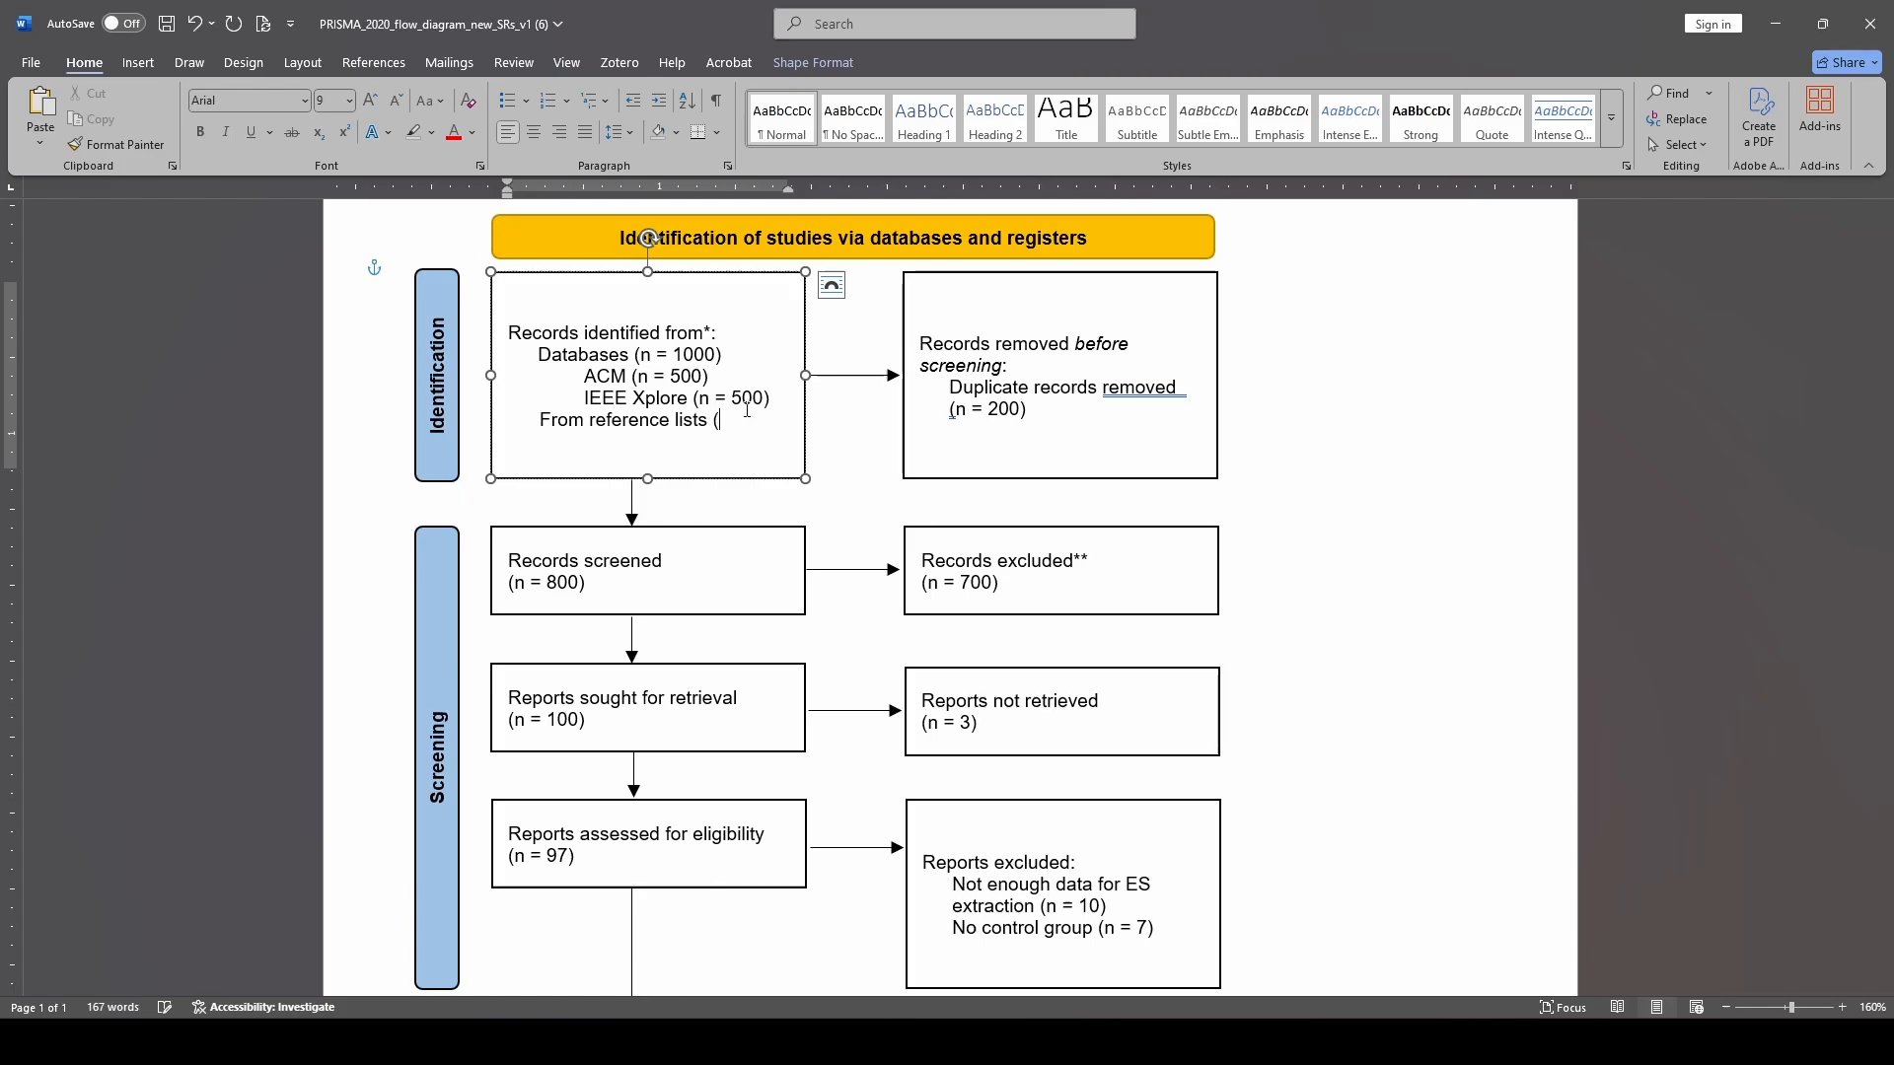
type("n =")
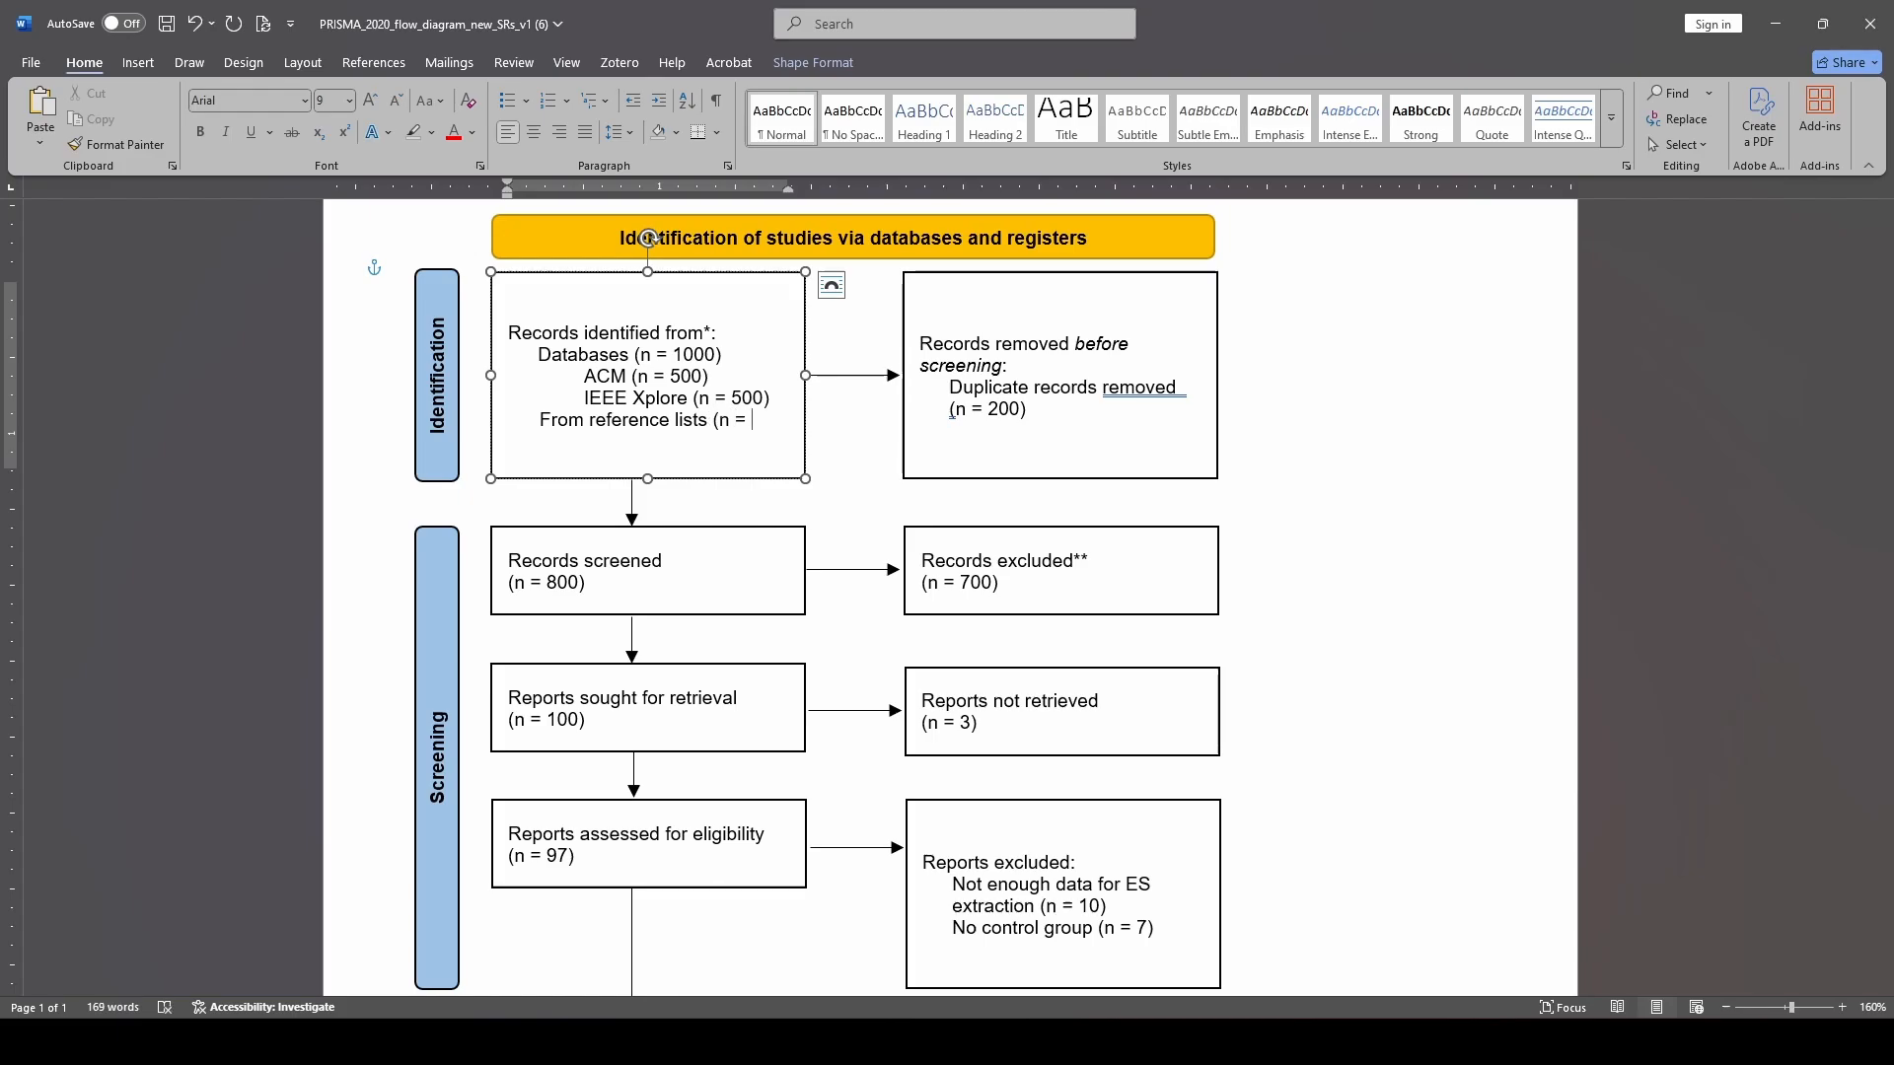
type("X")
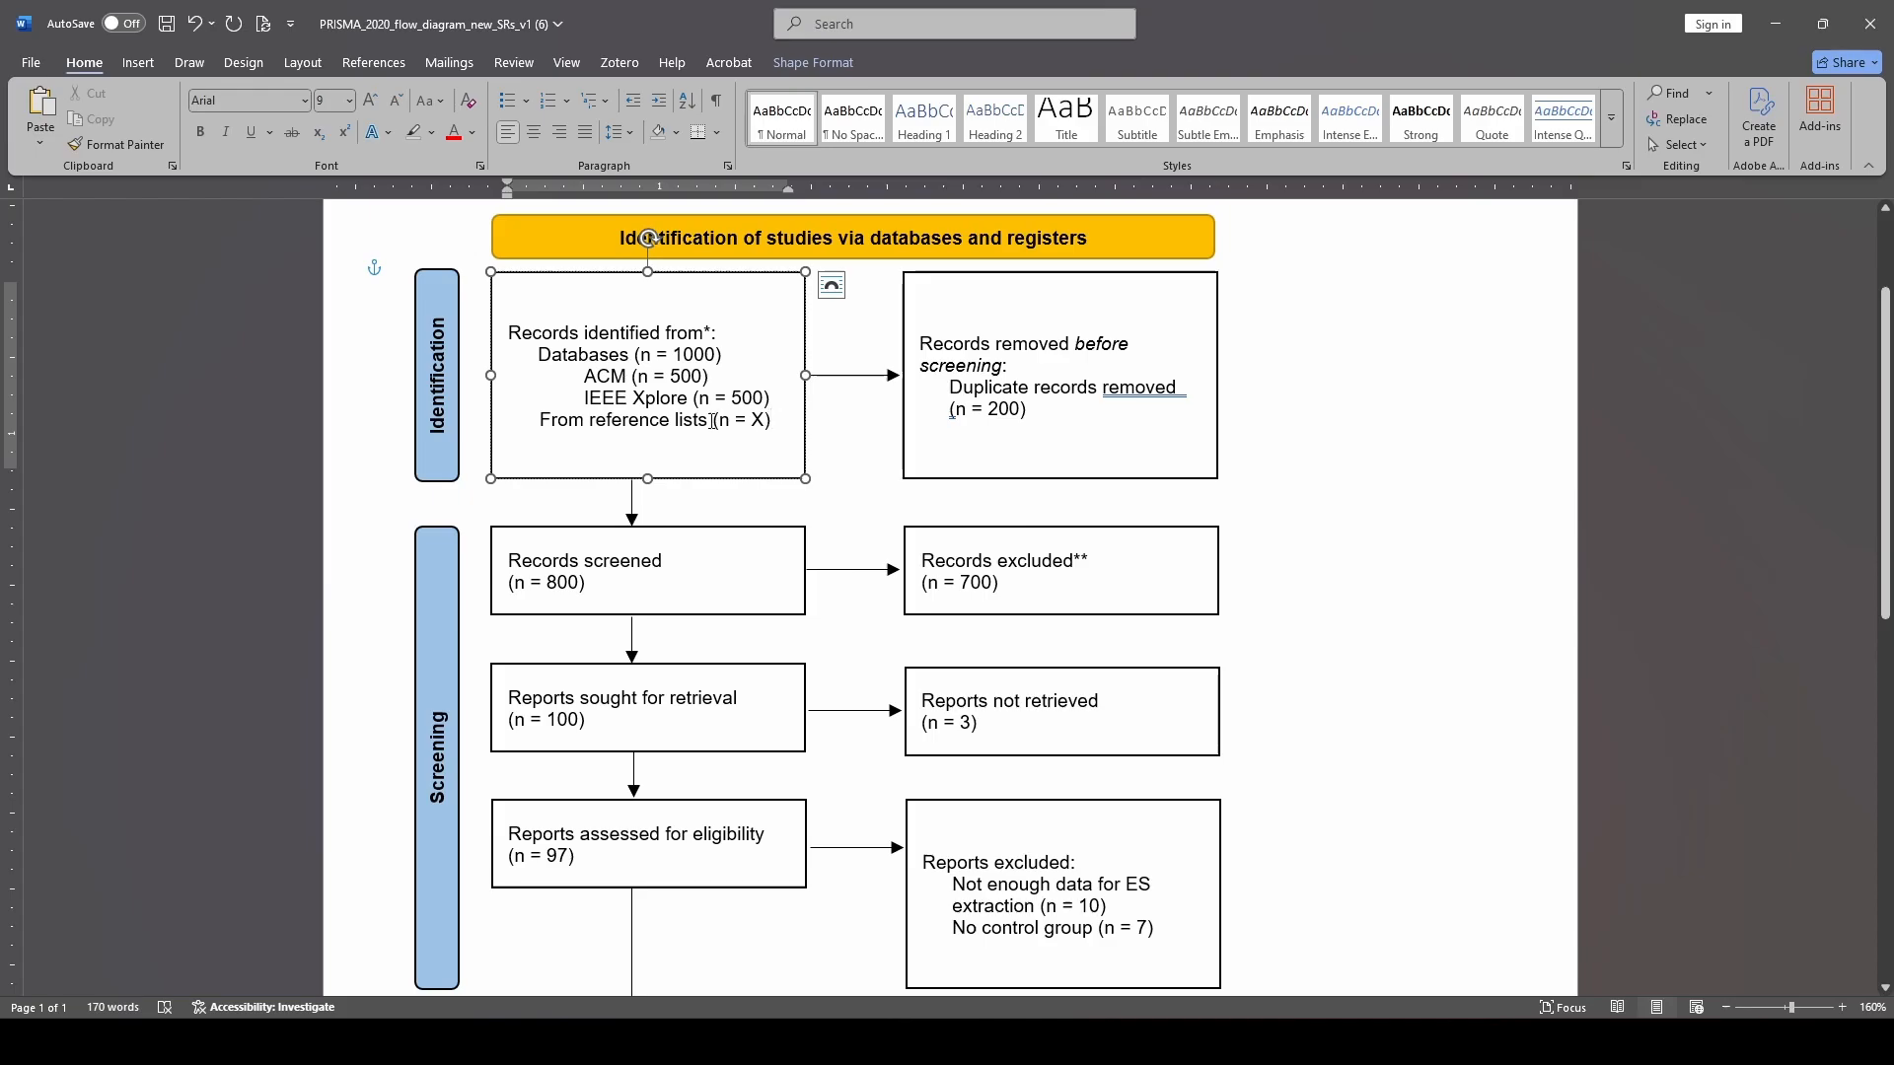
key("Delete")
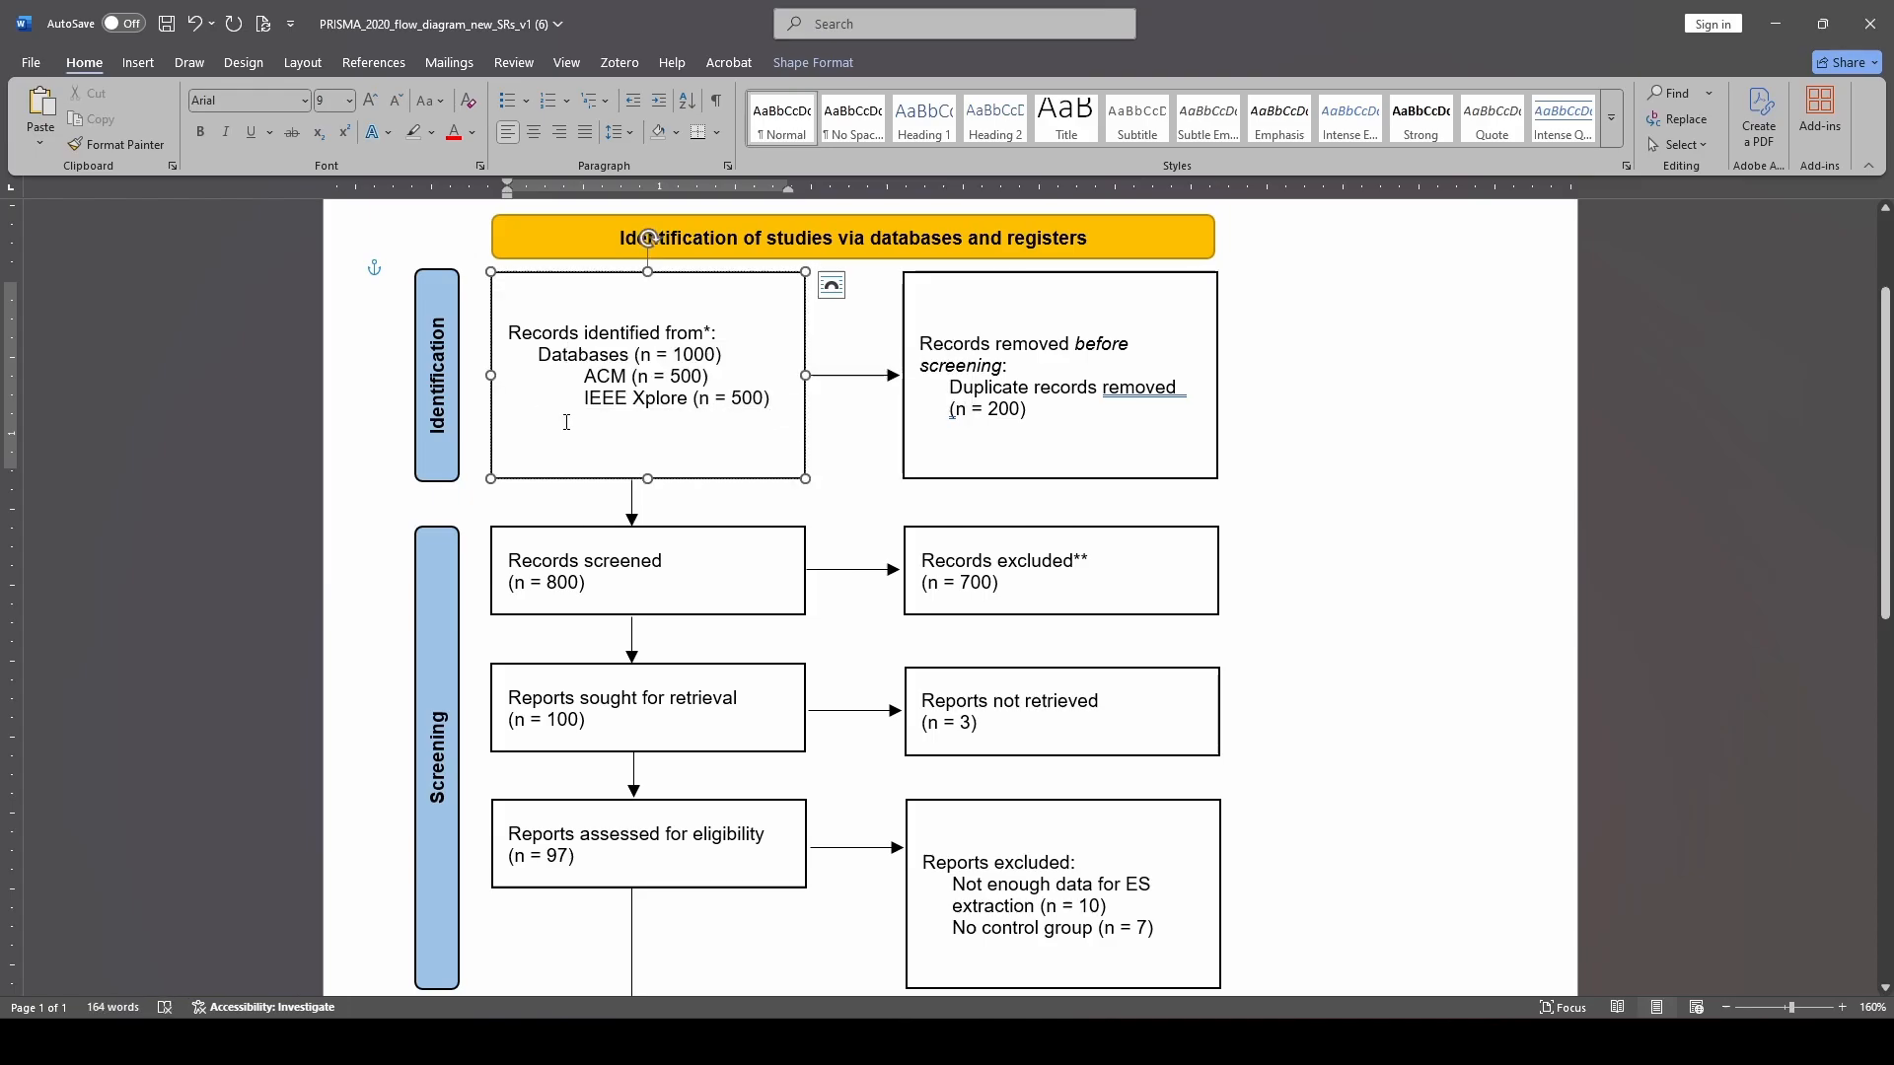
left_click(540, 420)
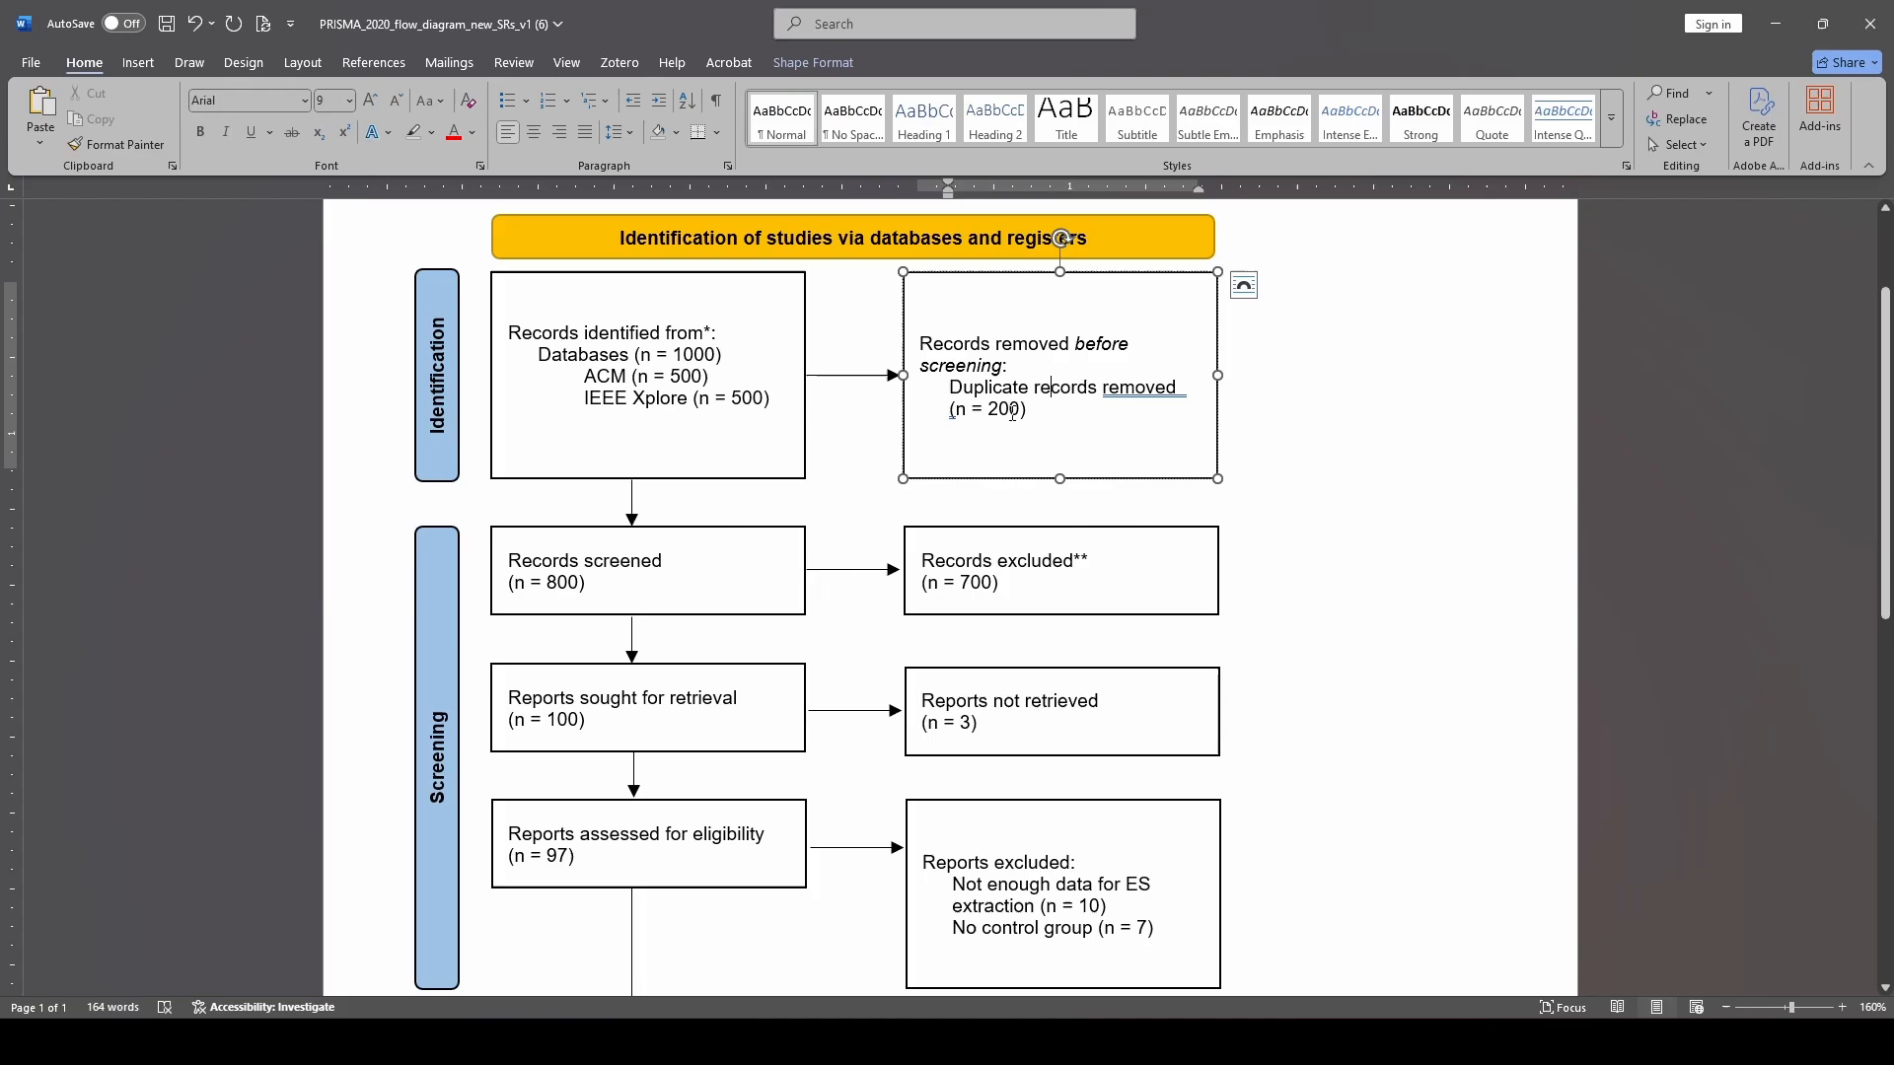
scroll("down", 3)
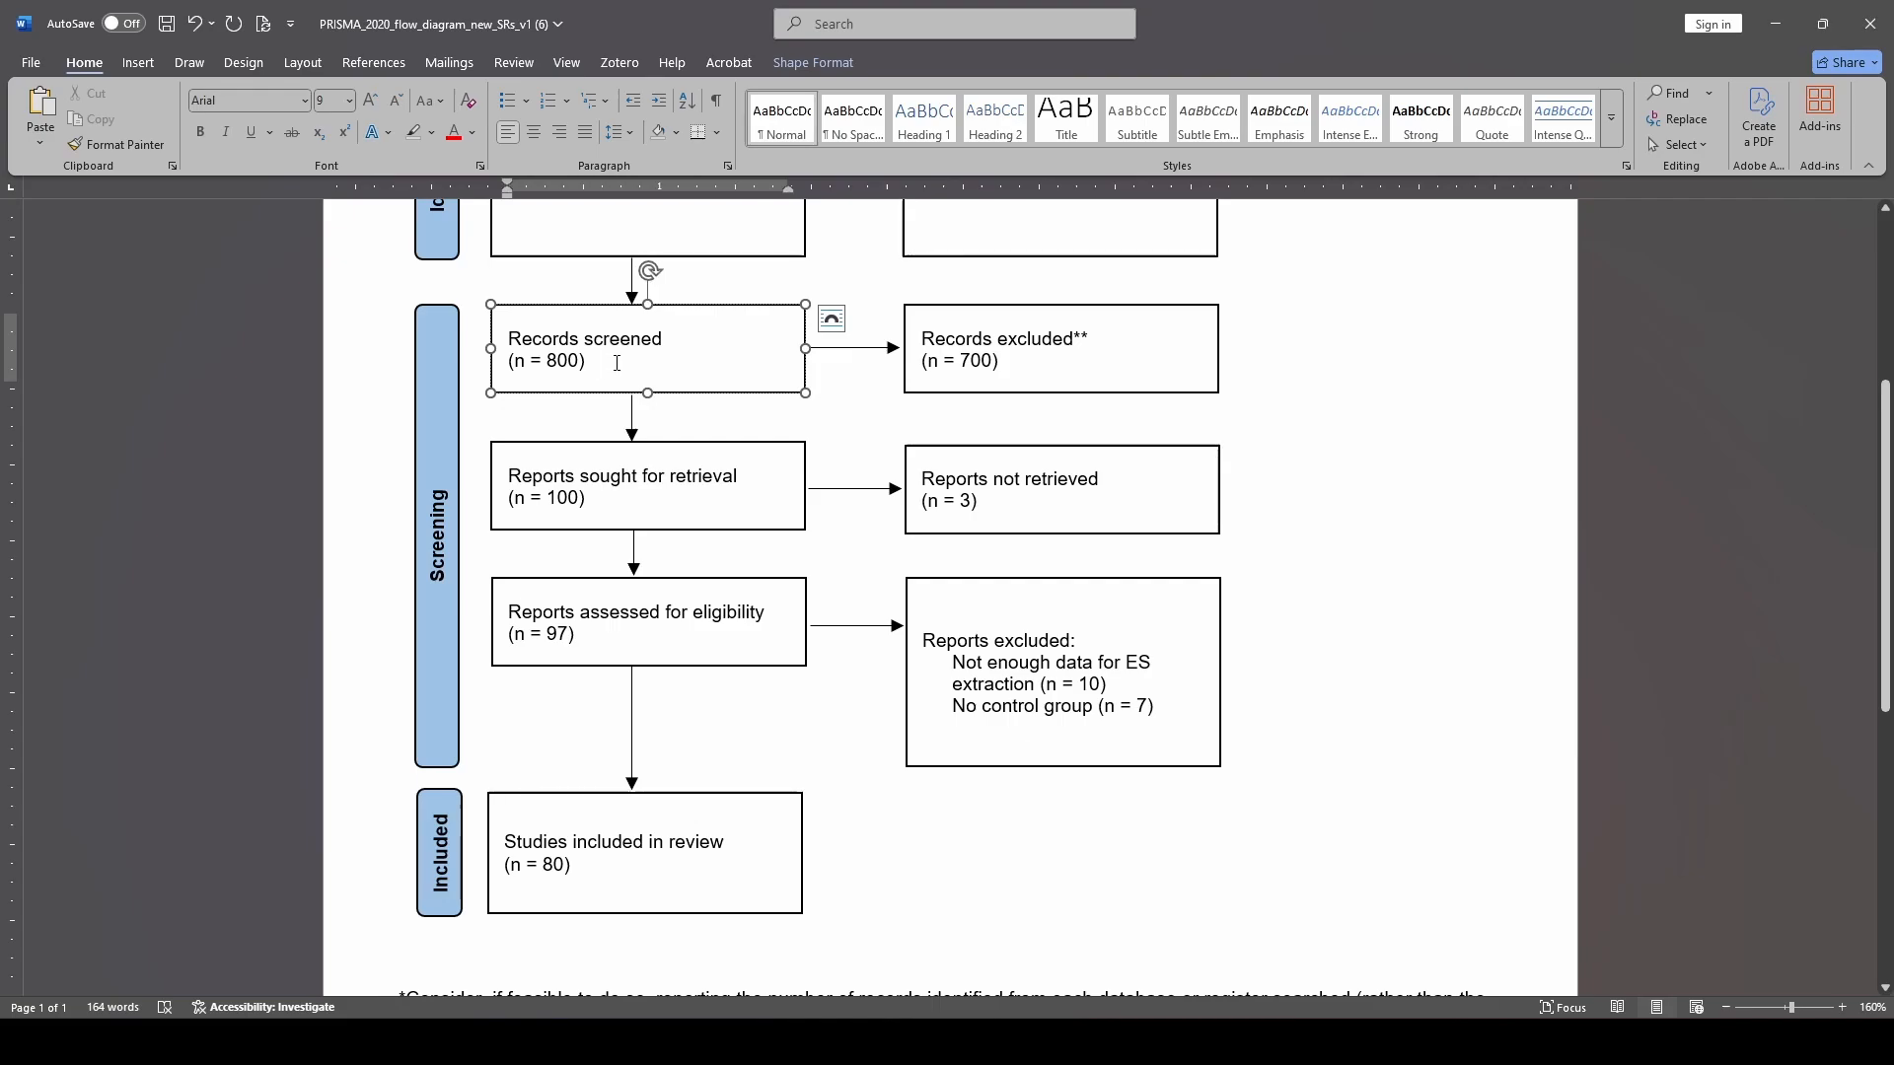
left_click(585, 360)
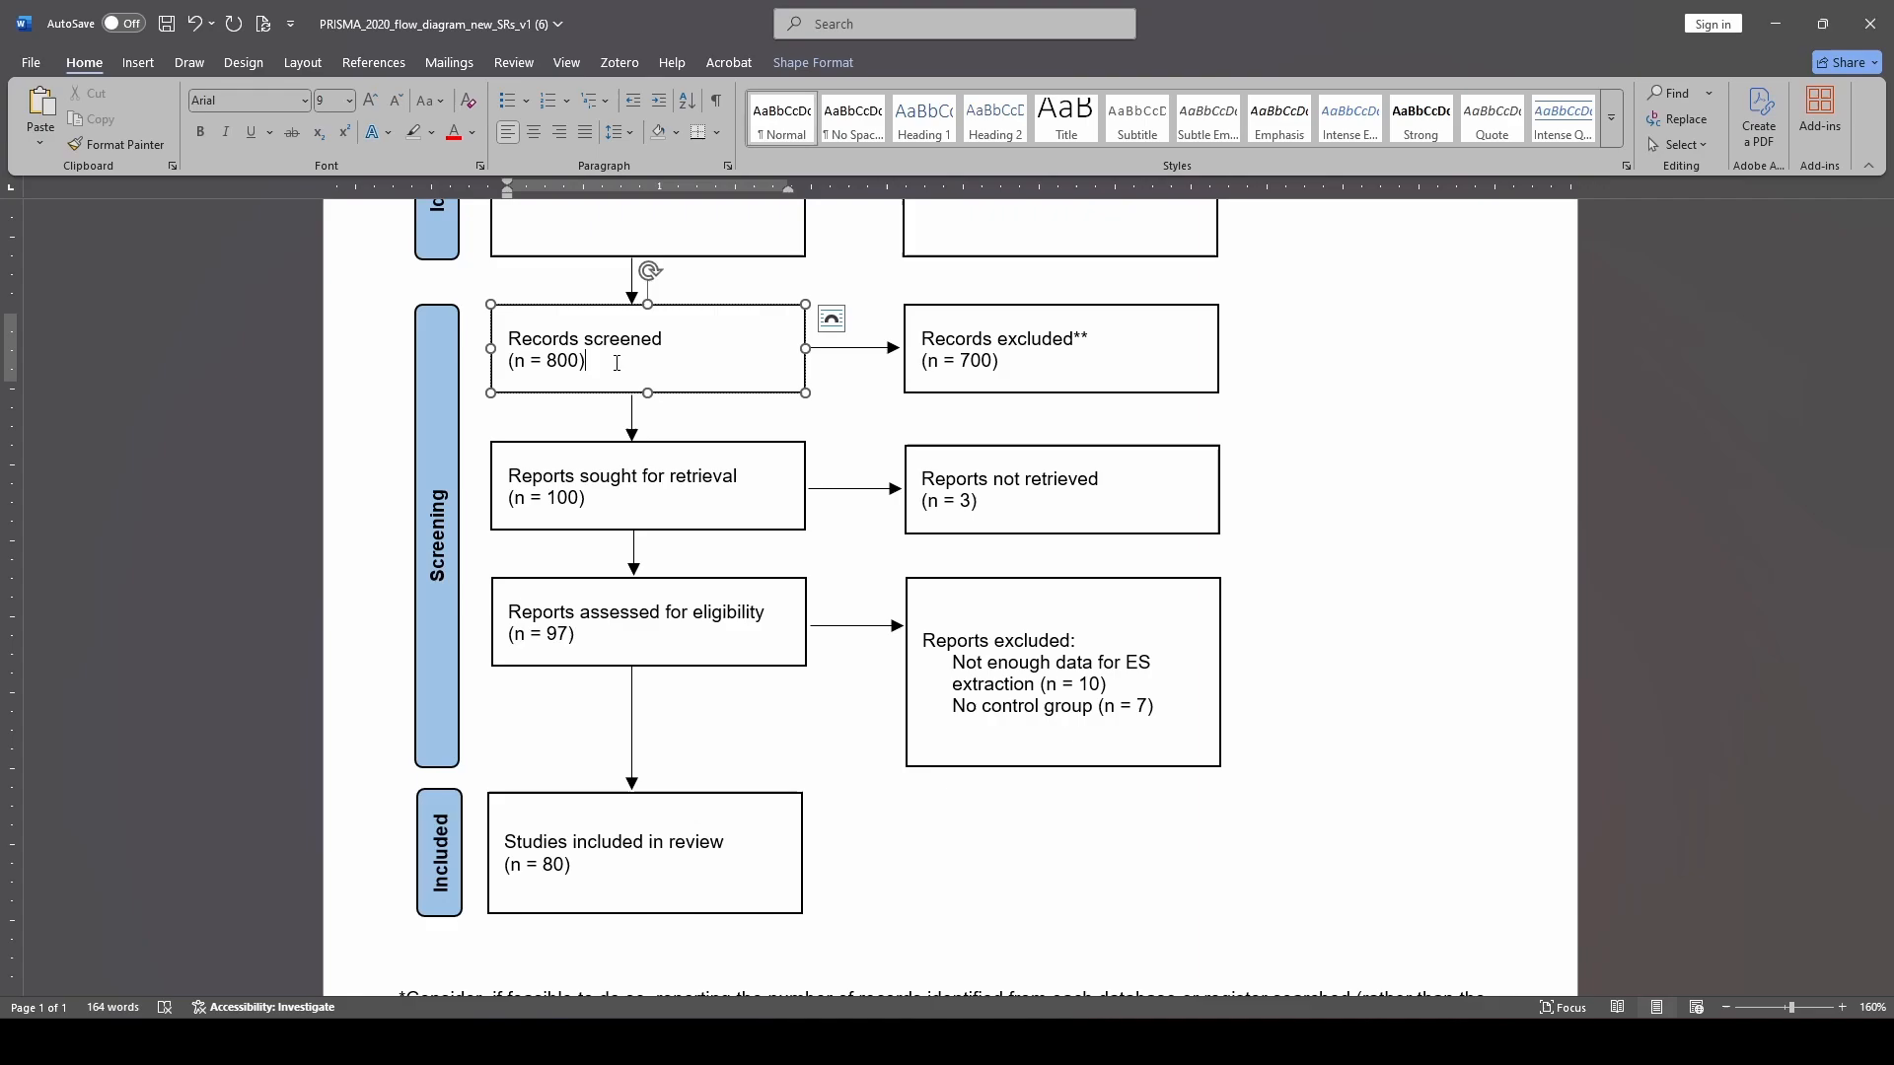
mouse_move(918, 347)
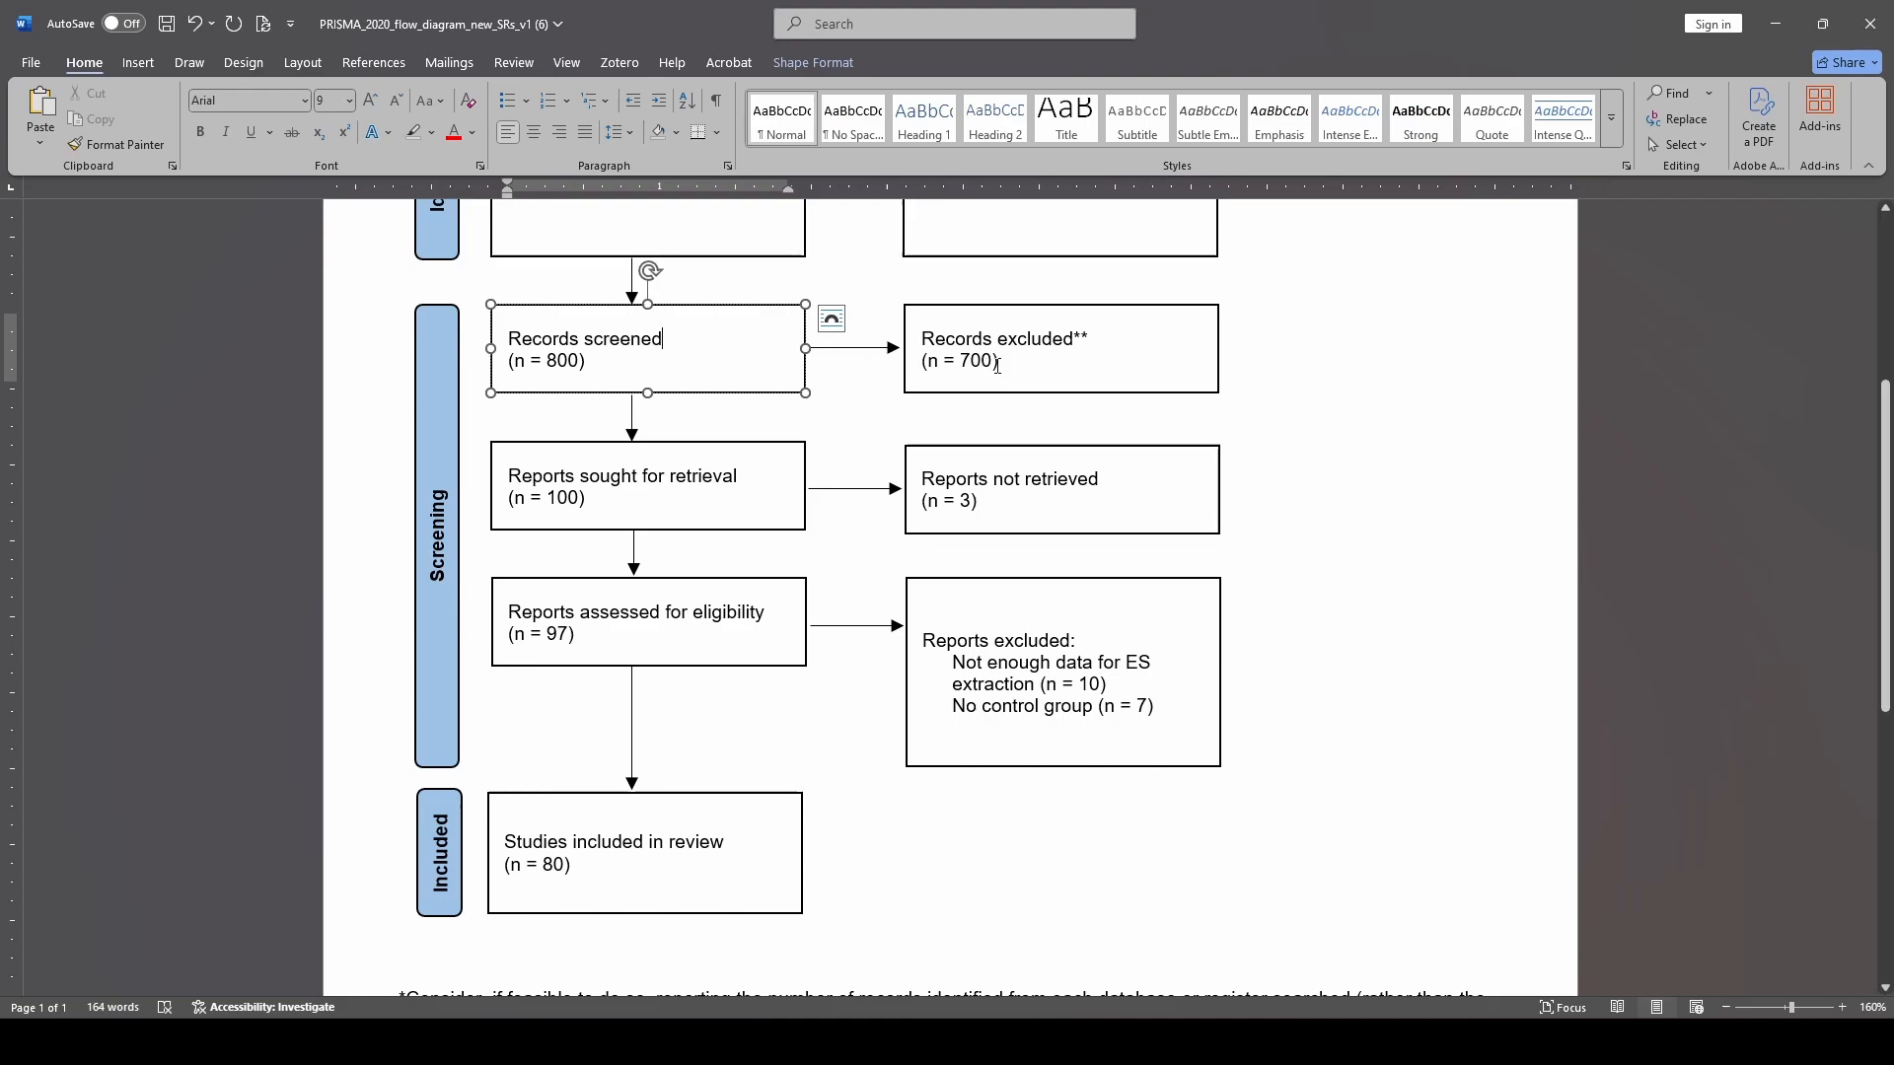
left_click(1060, 348)
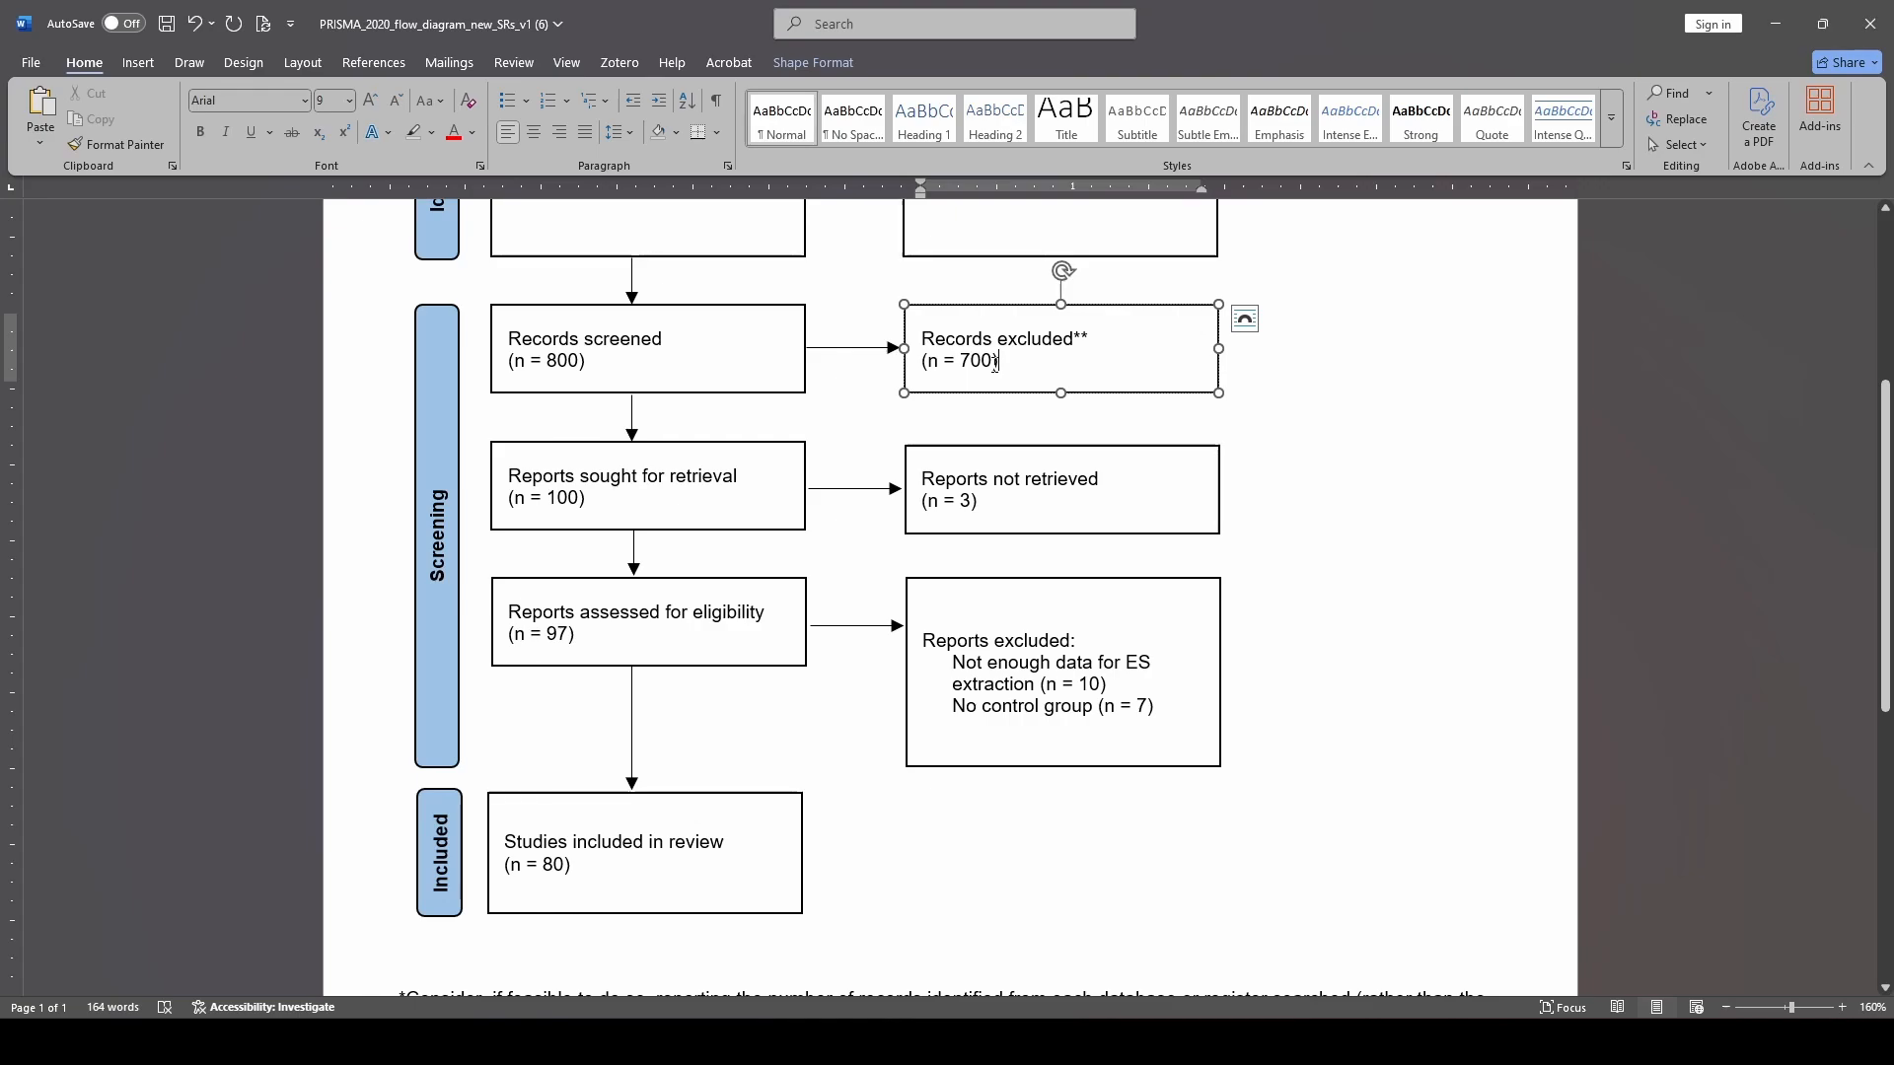
left_click(622, 486)
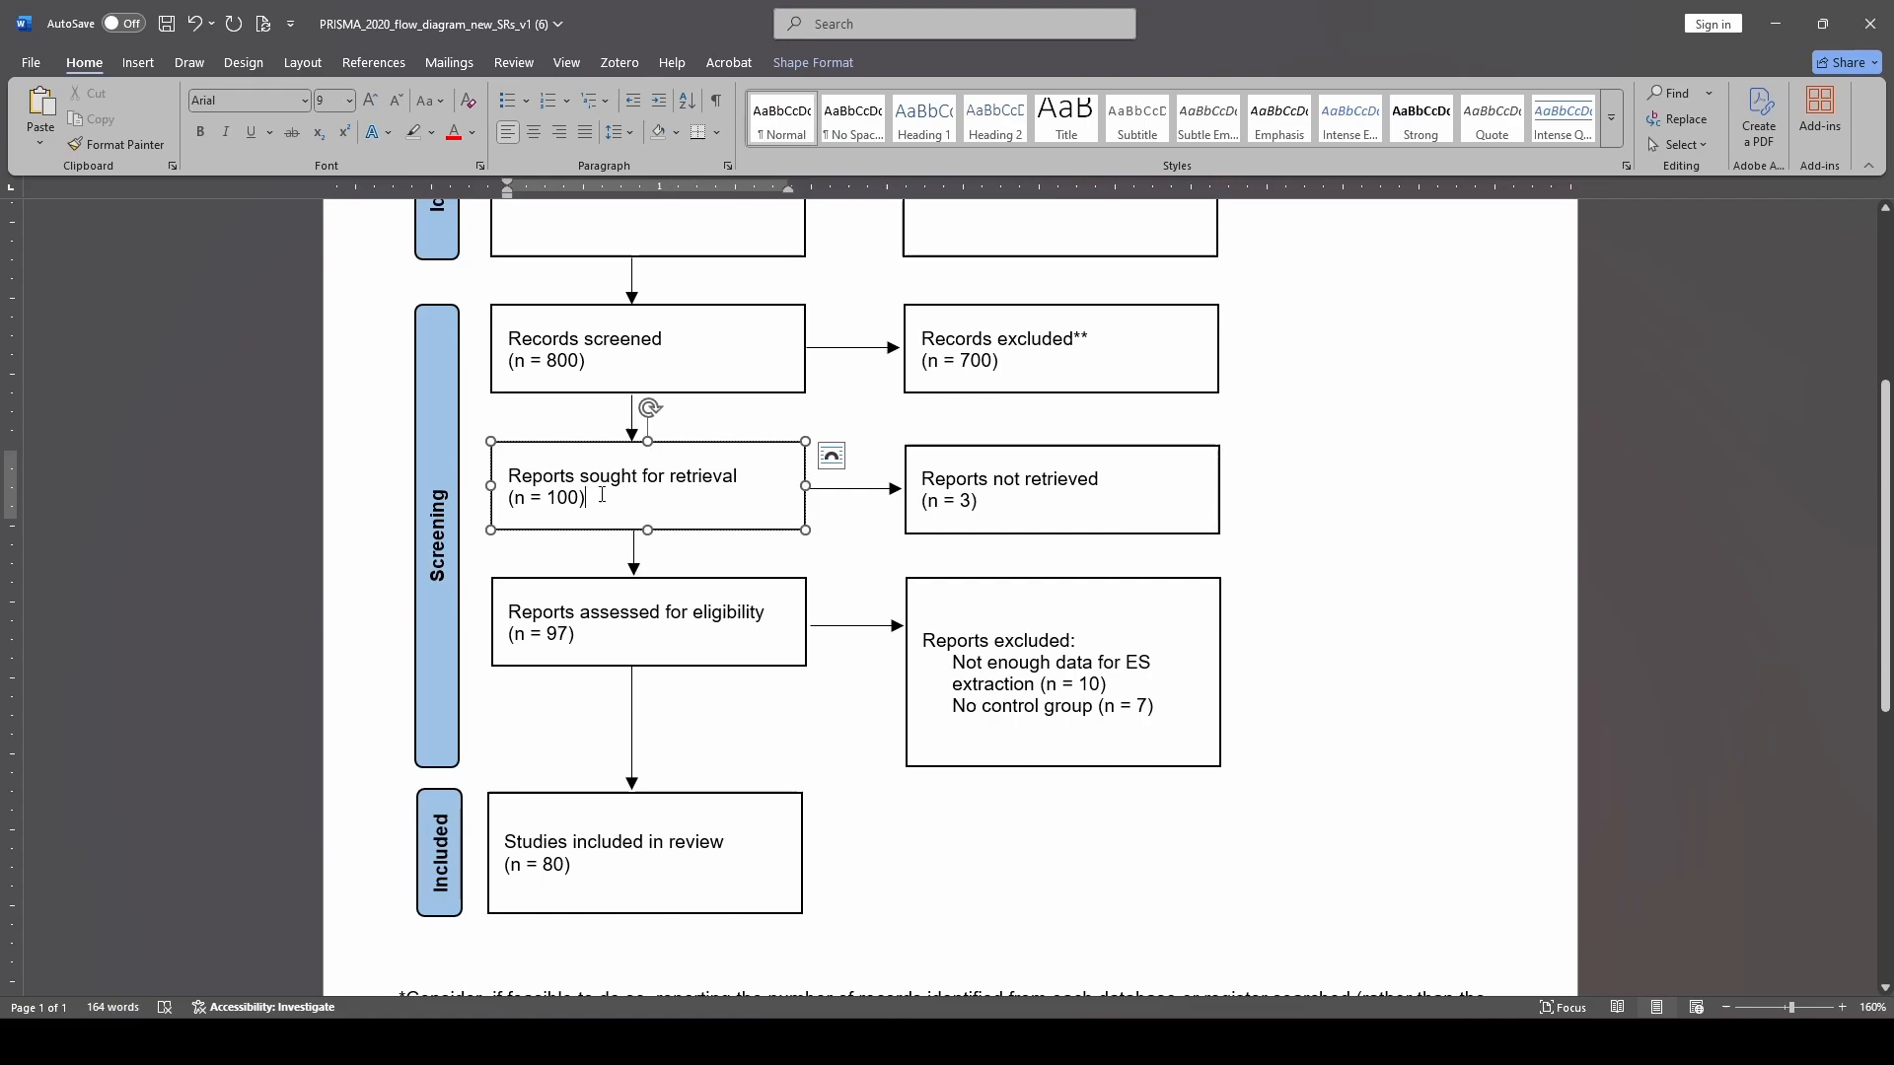
mouse_move(631, 501)
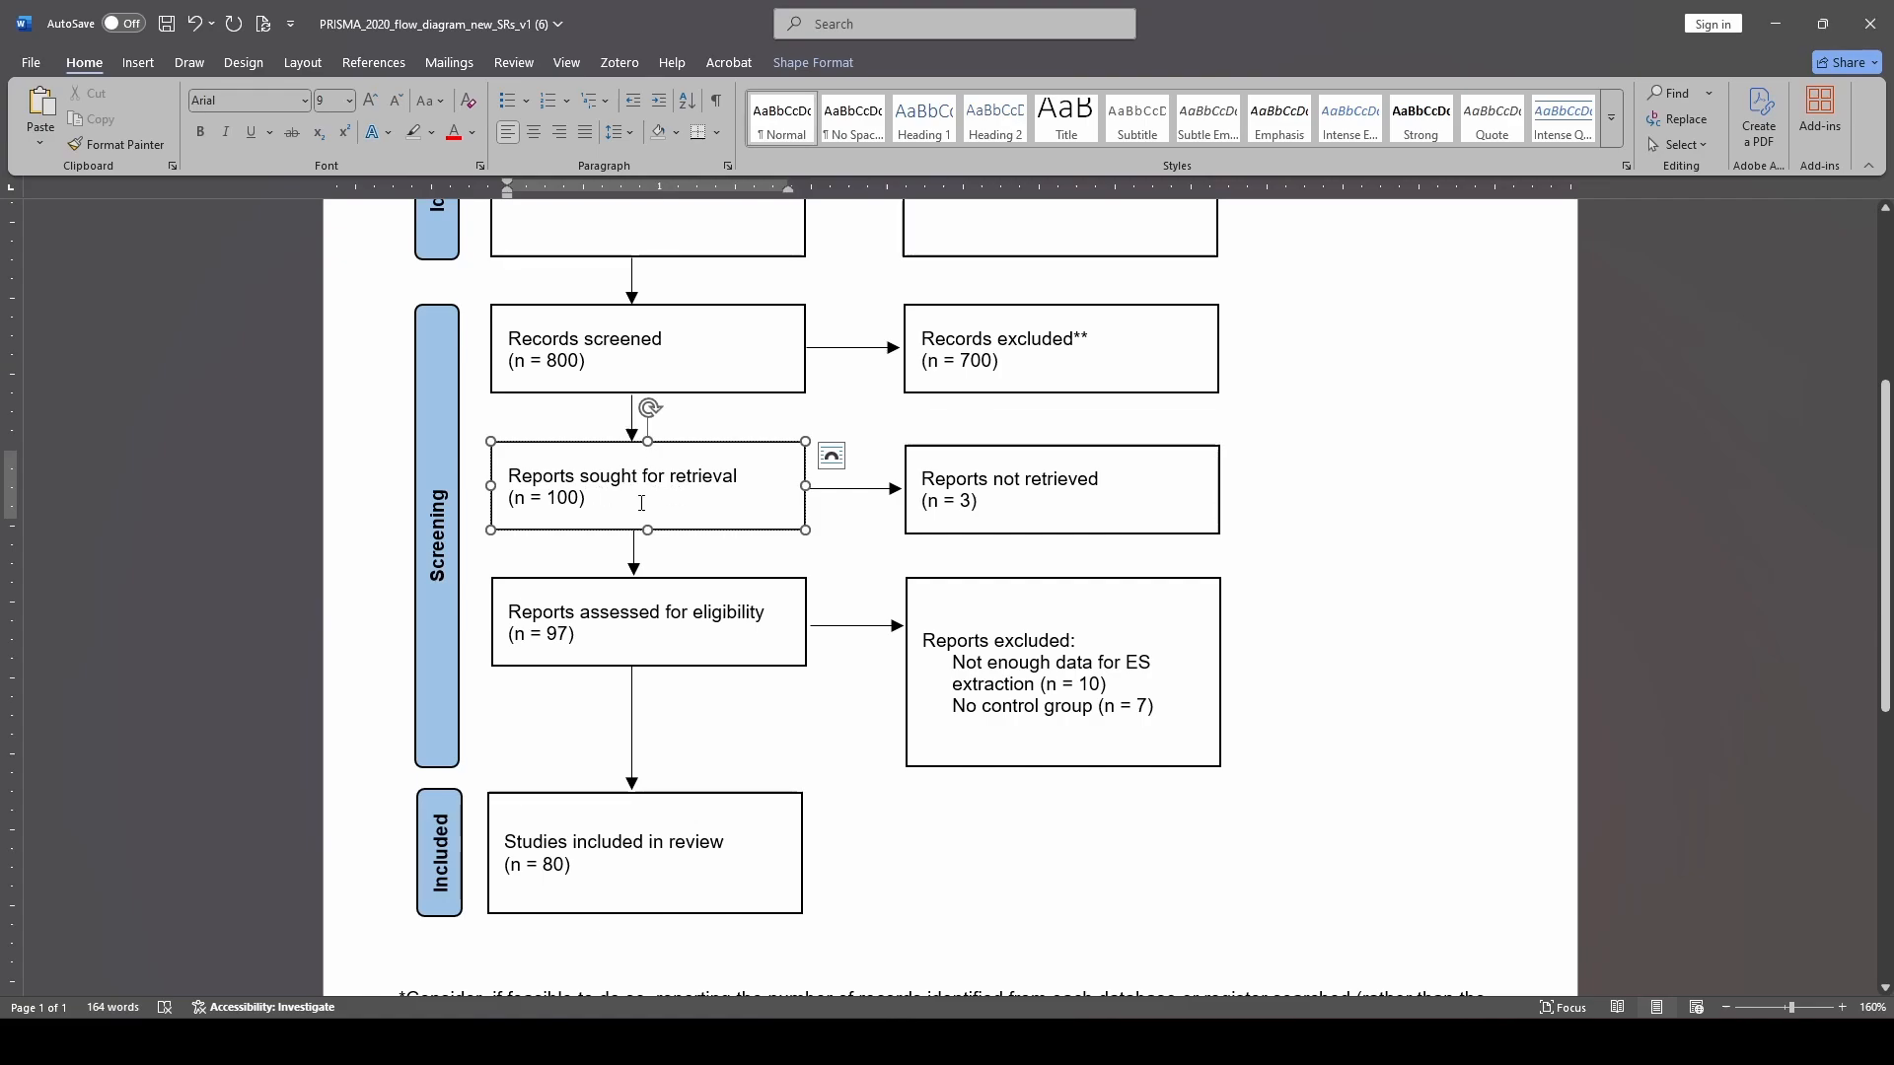
mouse_move(602, 500)
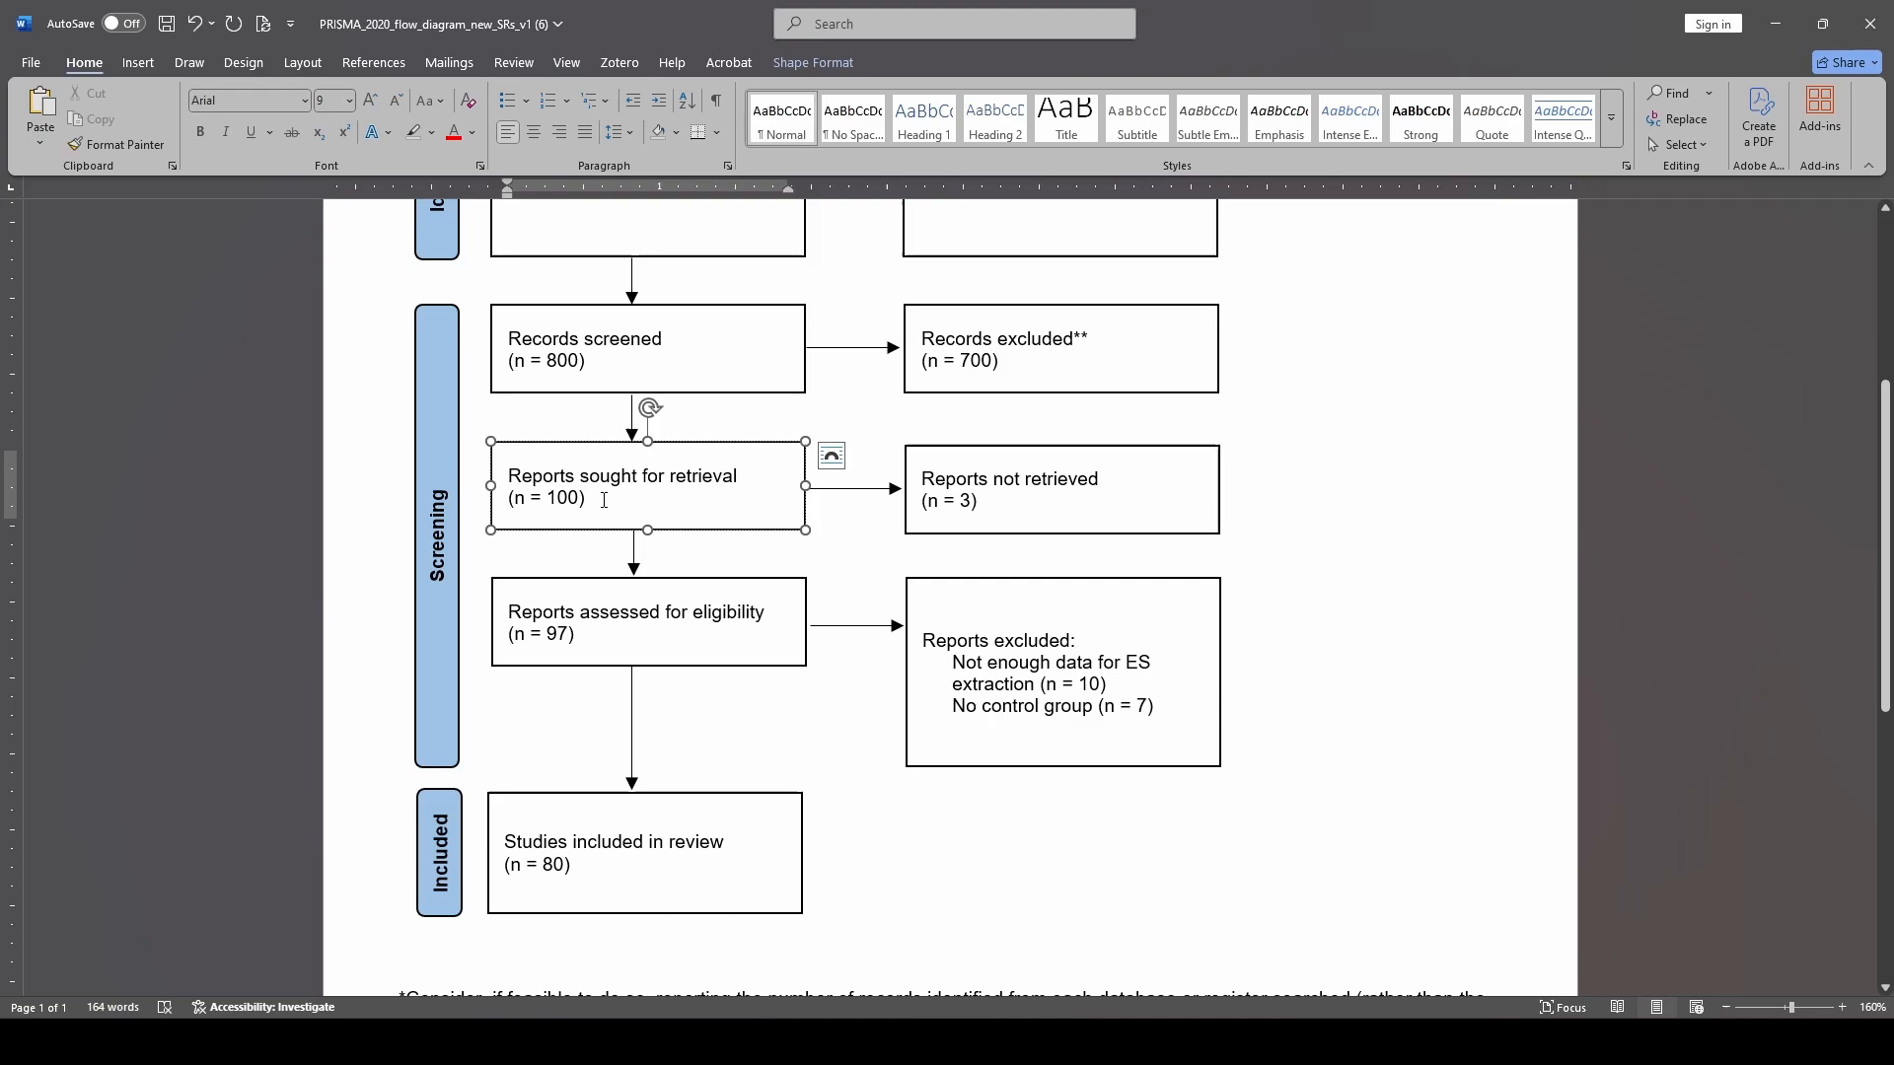
left_click(1060, 489)
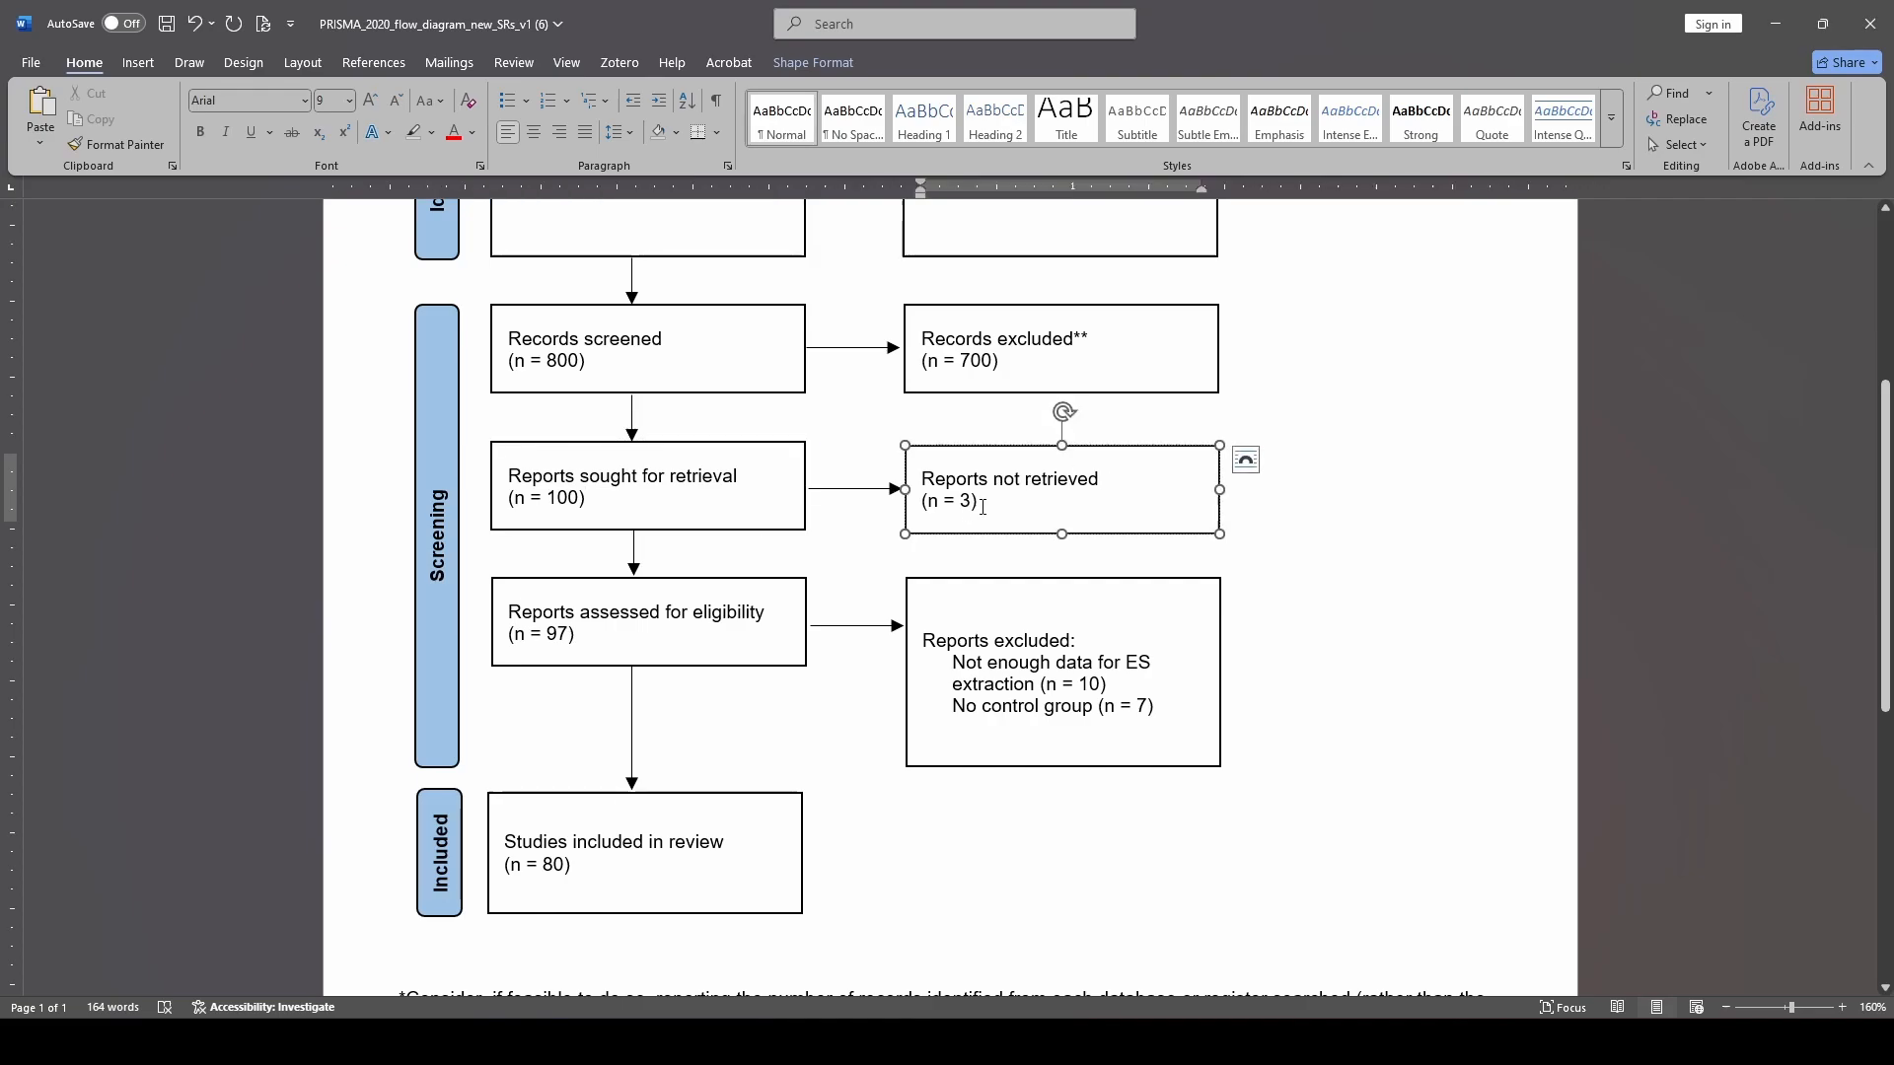
left_click(636, 620)
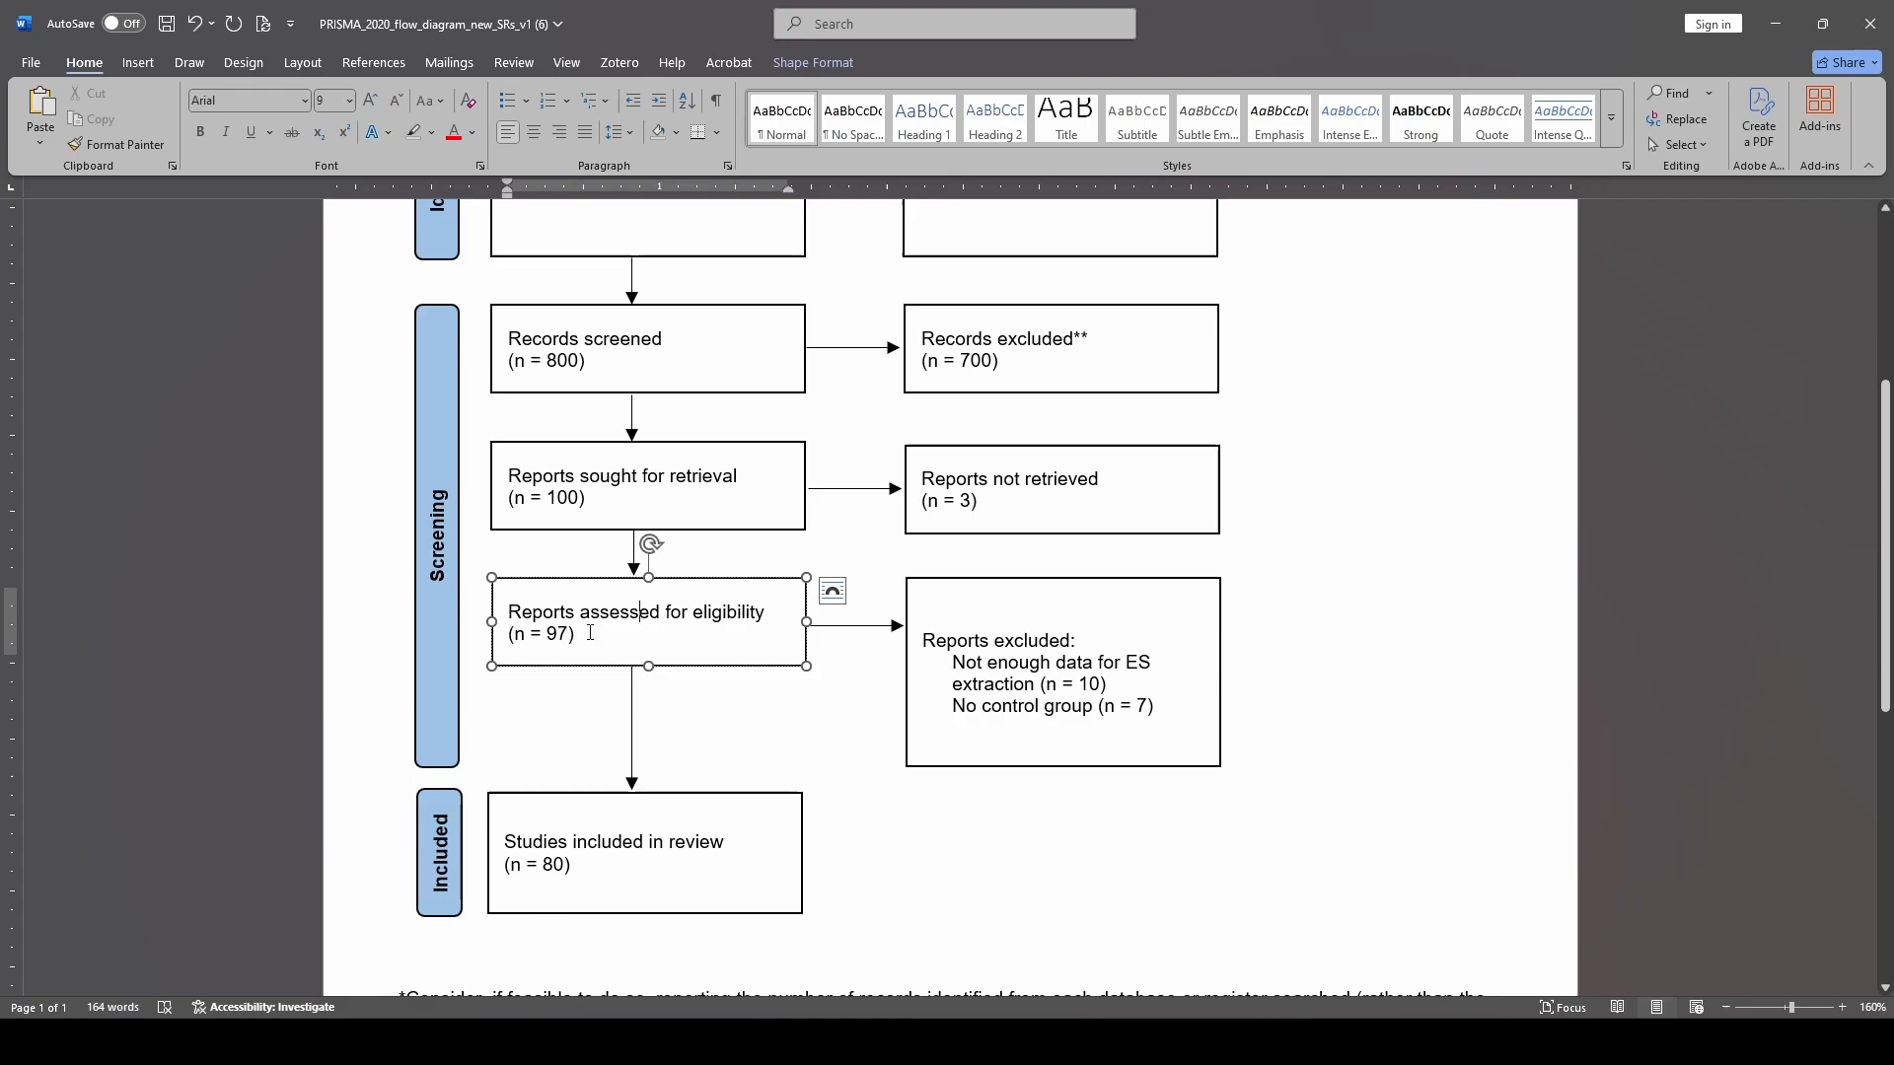
mouse_move(888, 634)
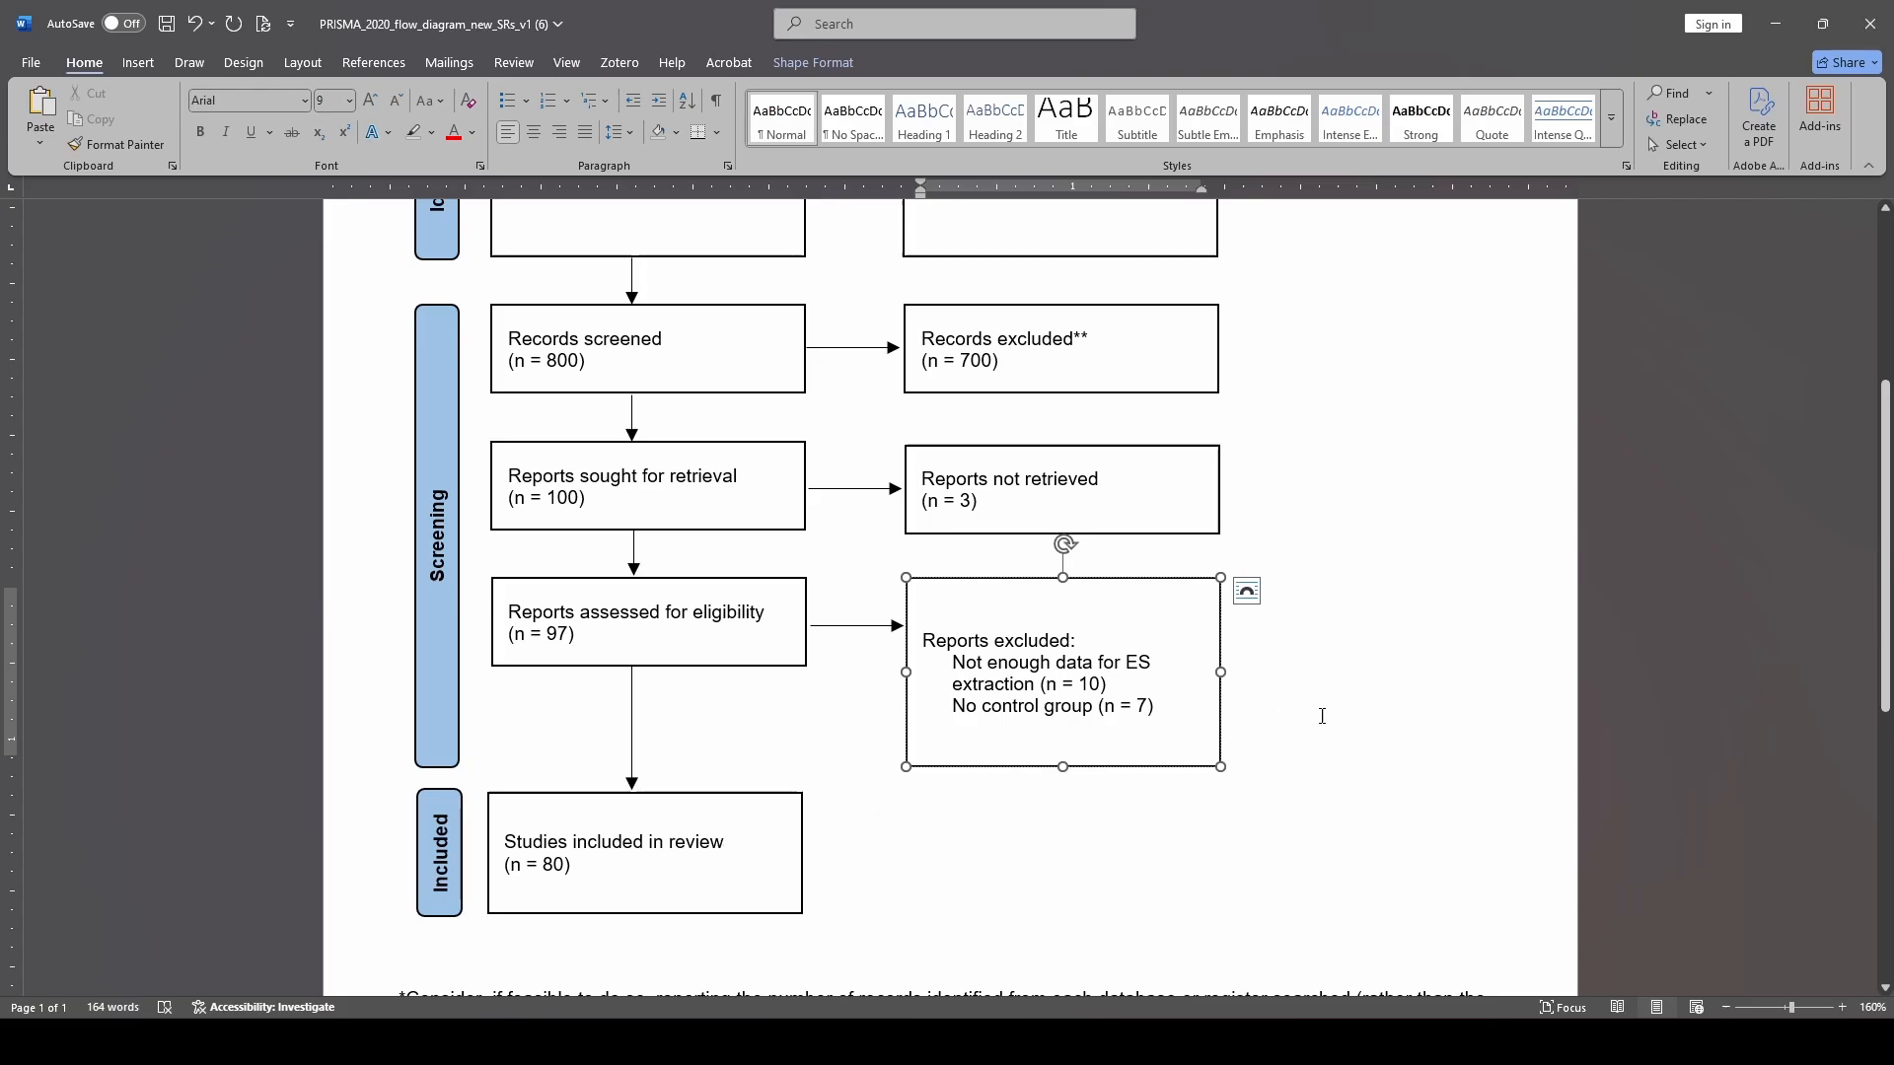
left_click(1322, 715)
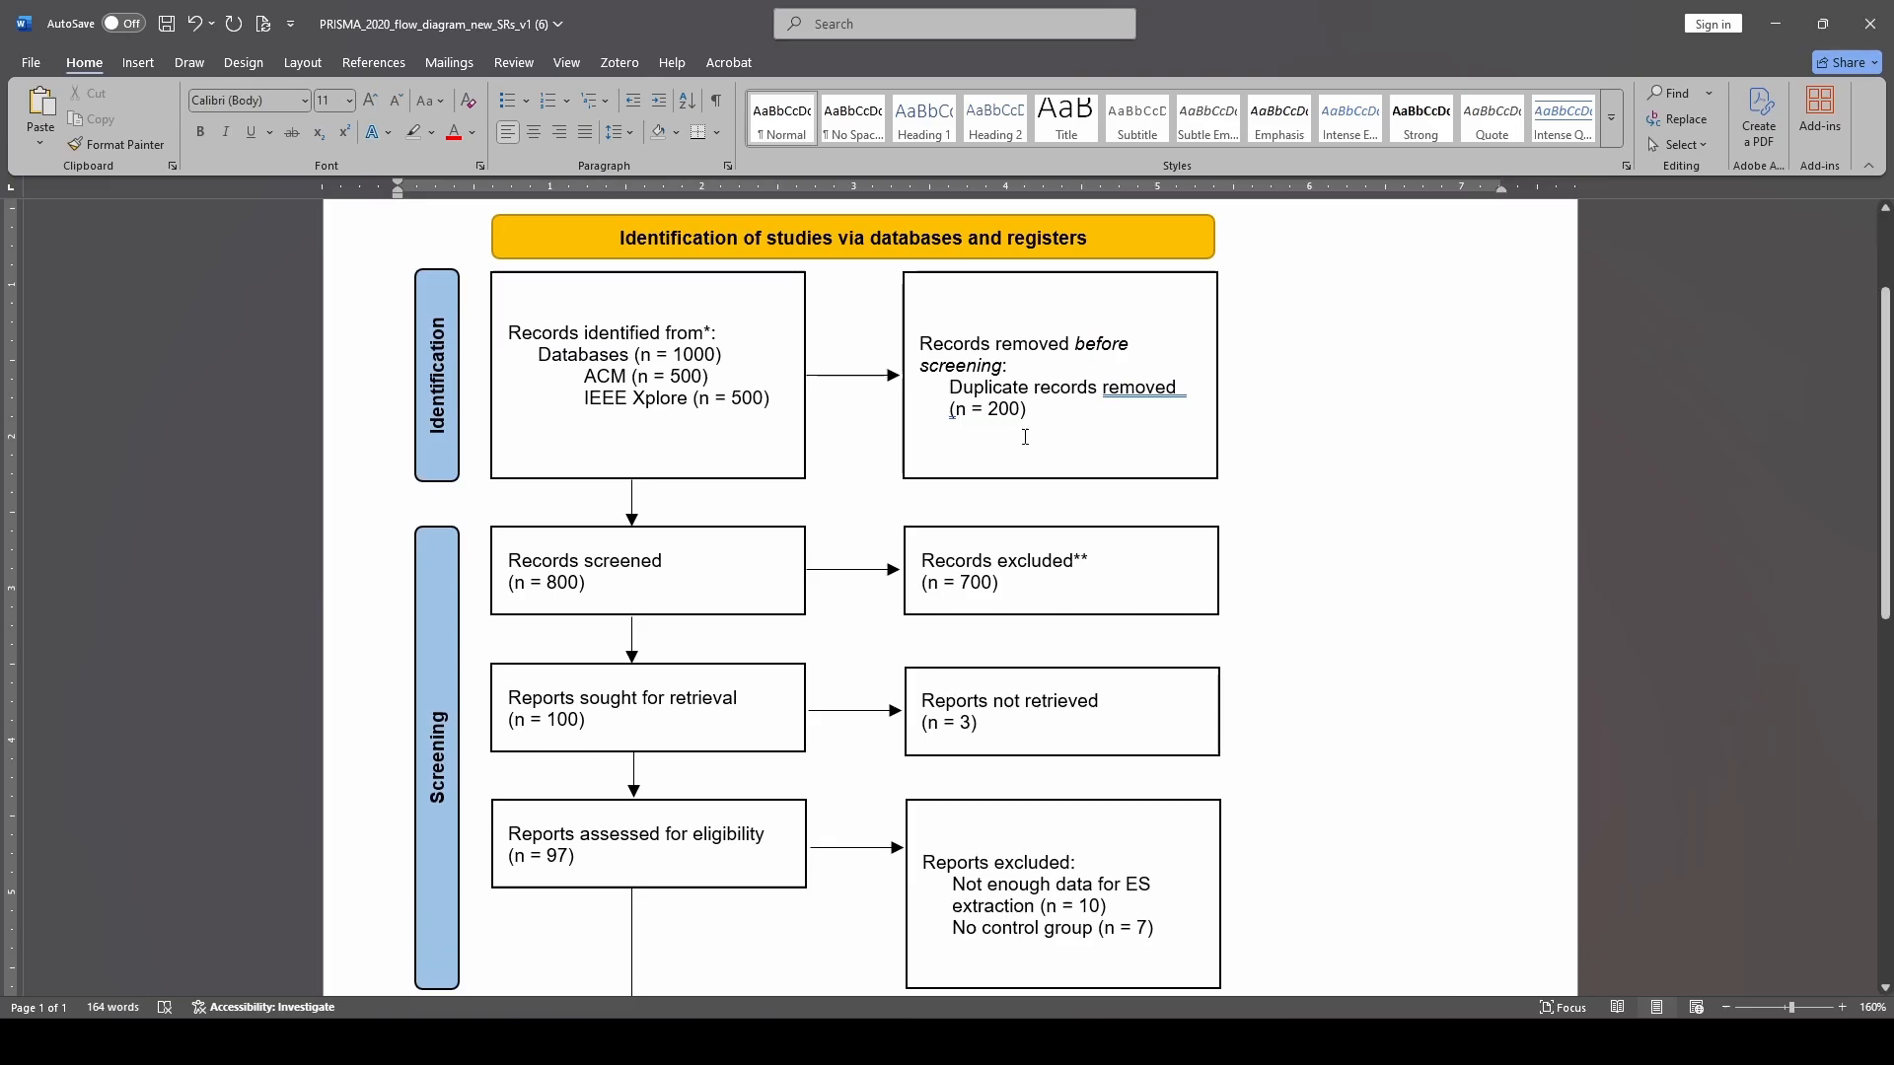
mouse_move(1317, 684)
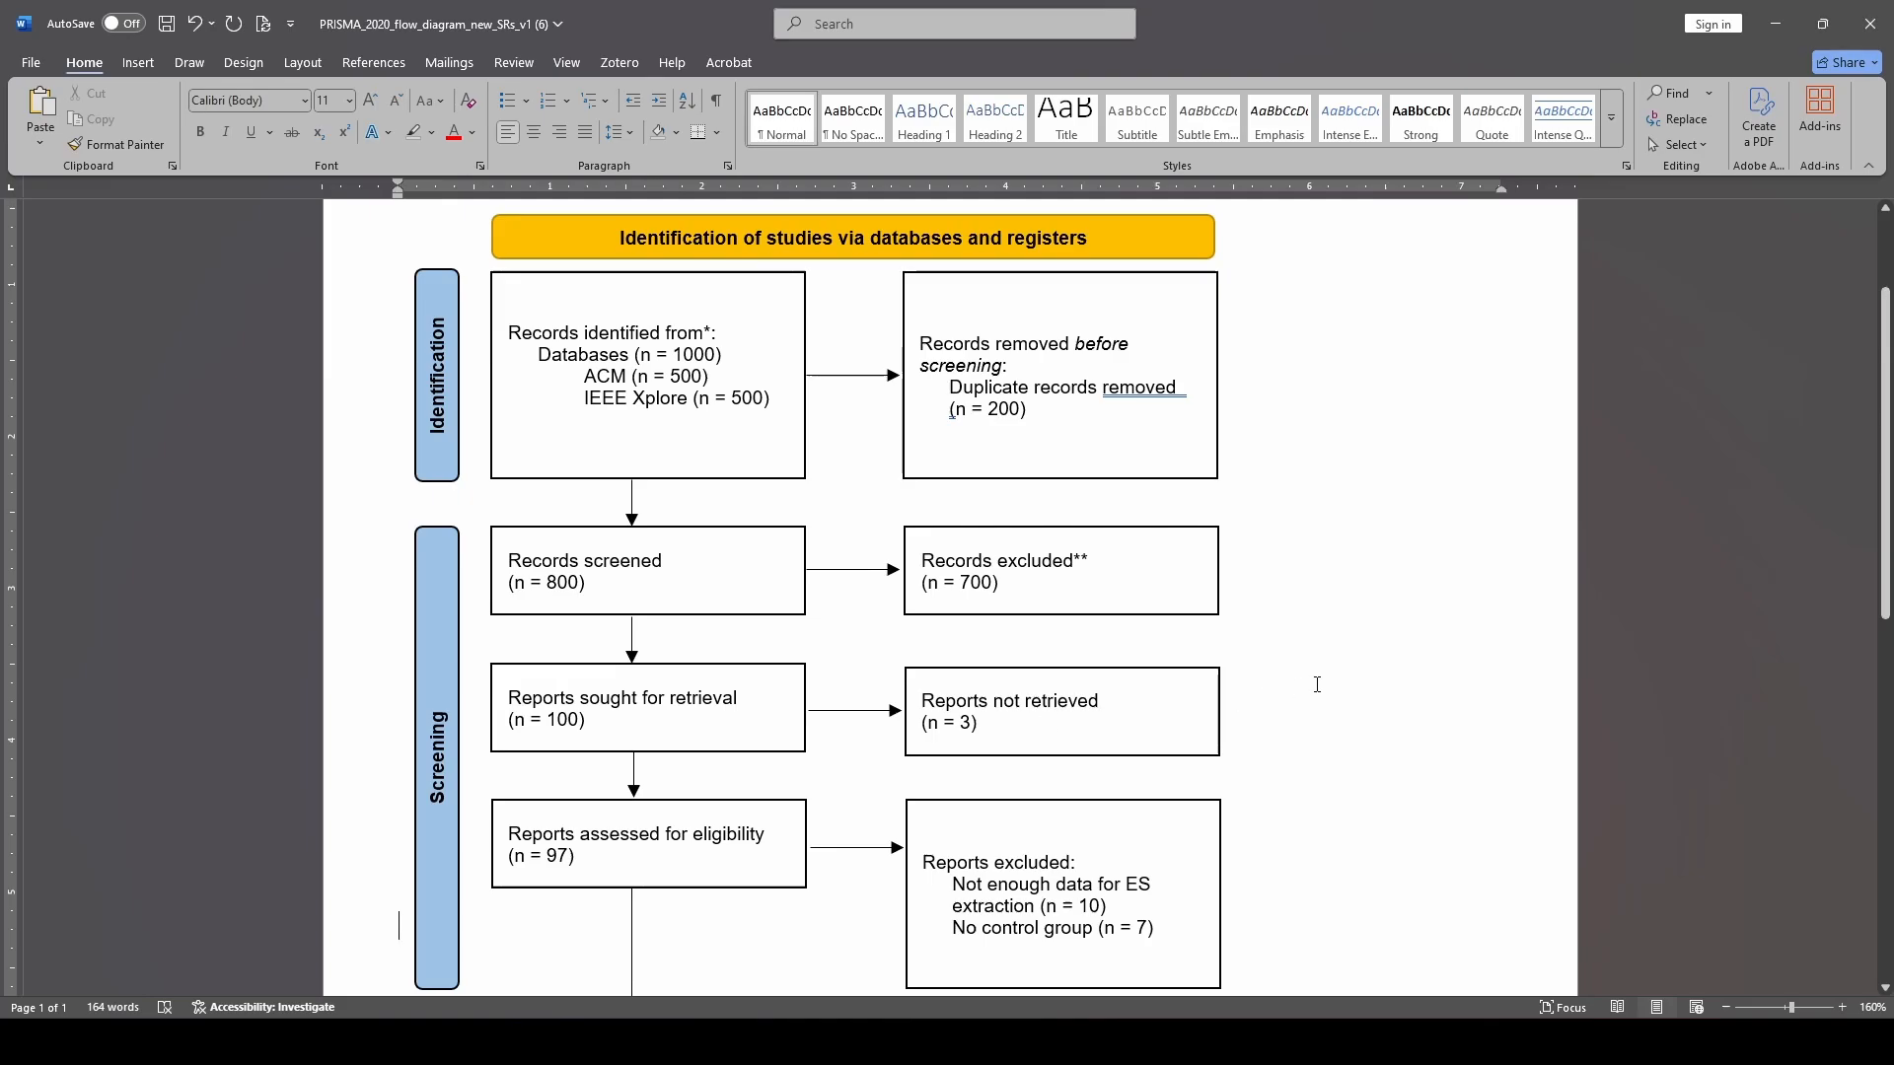
mouse_move(974, 576)
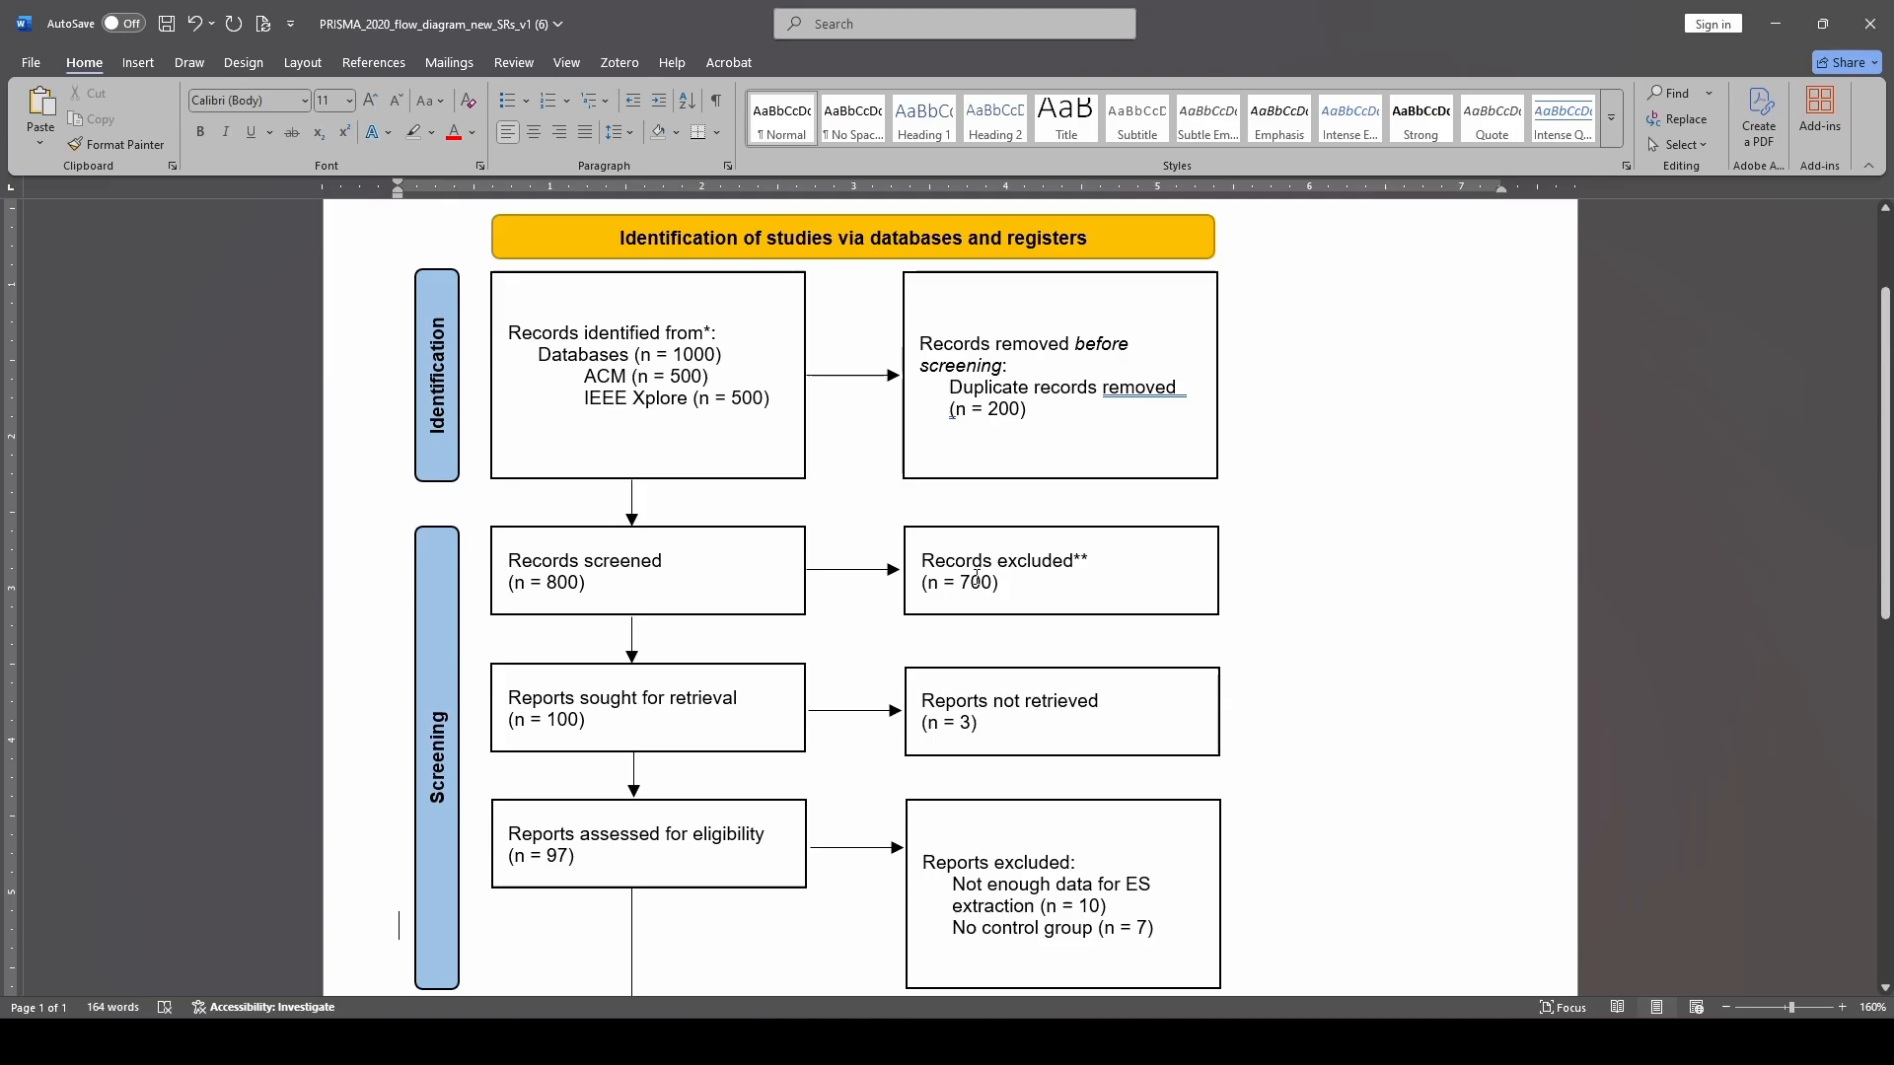